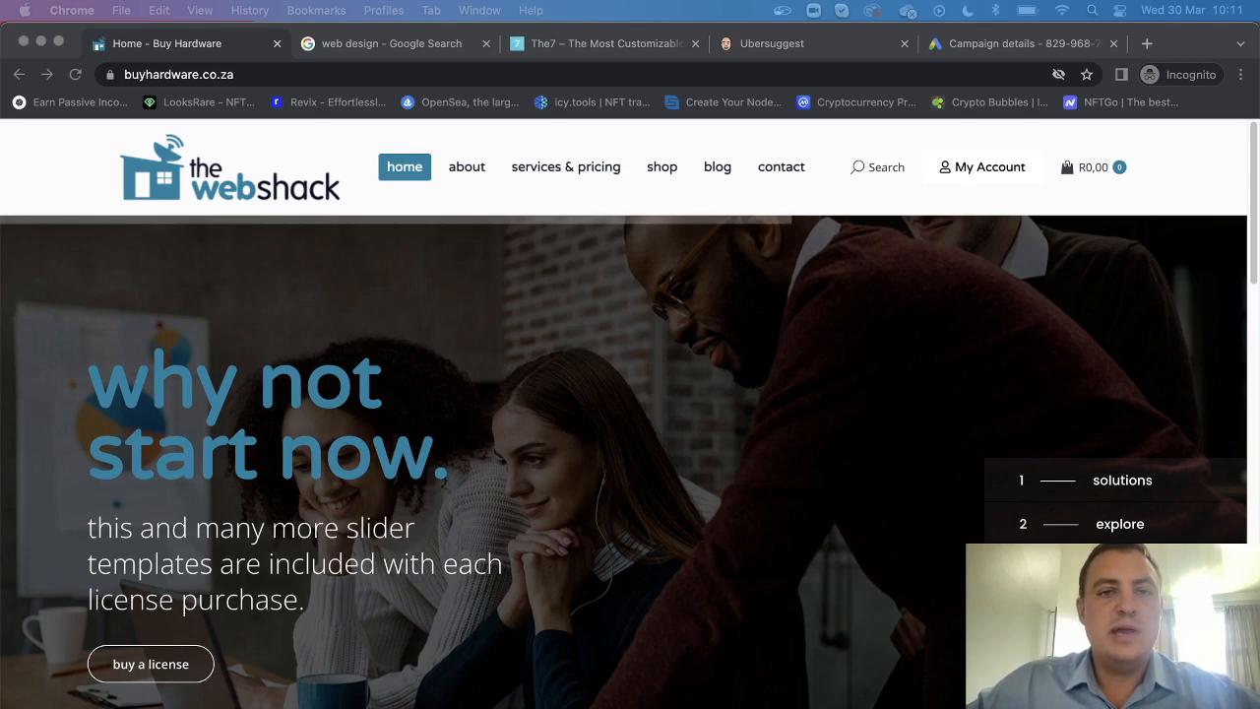
{"action": "mouse_move", "coordinate": [555, 342]}
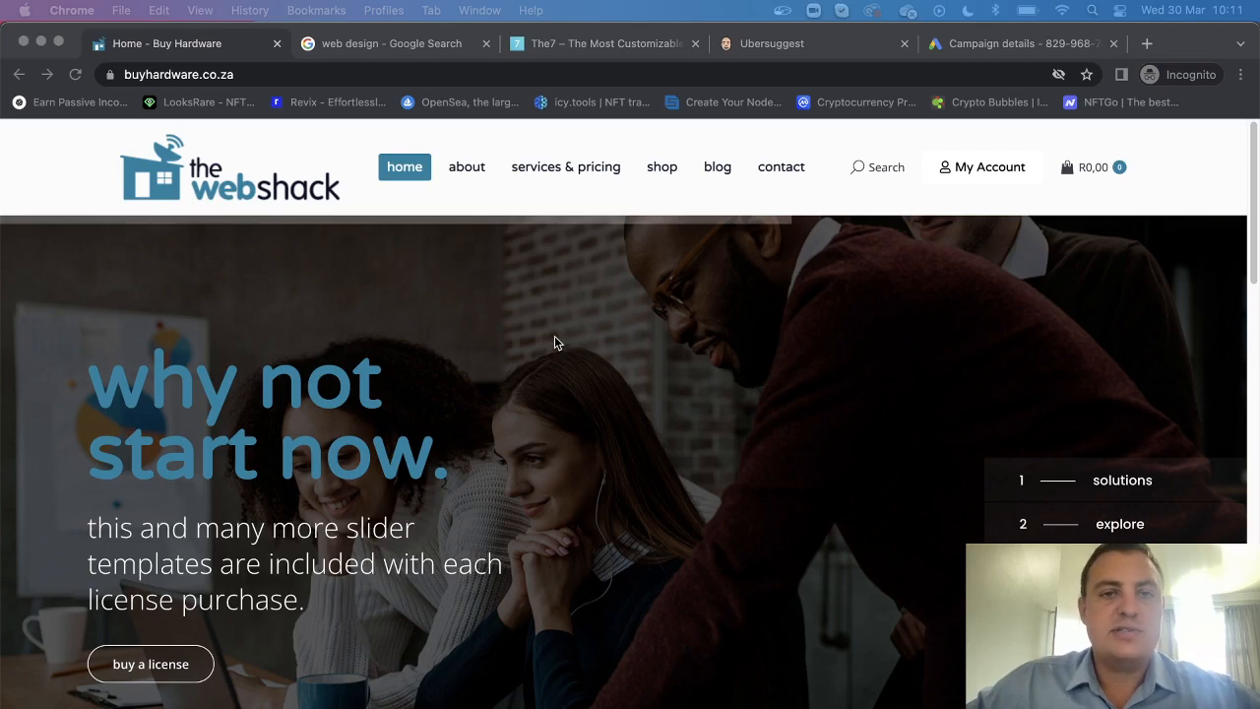
{"action": "mouse_move", "coordinate": [532, 354]}
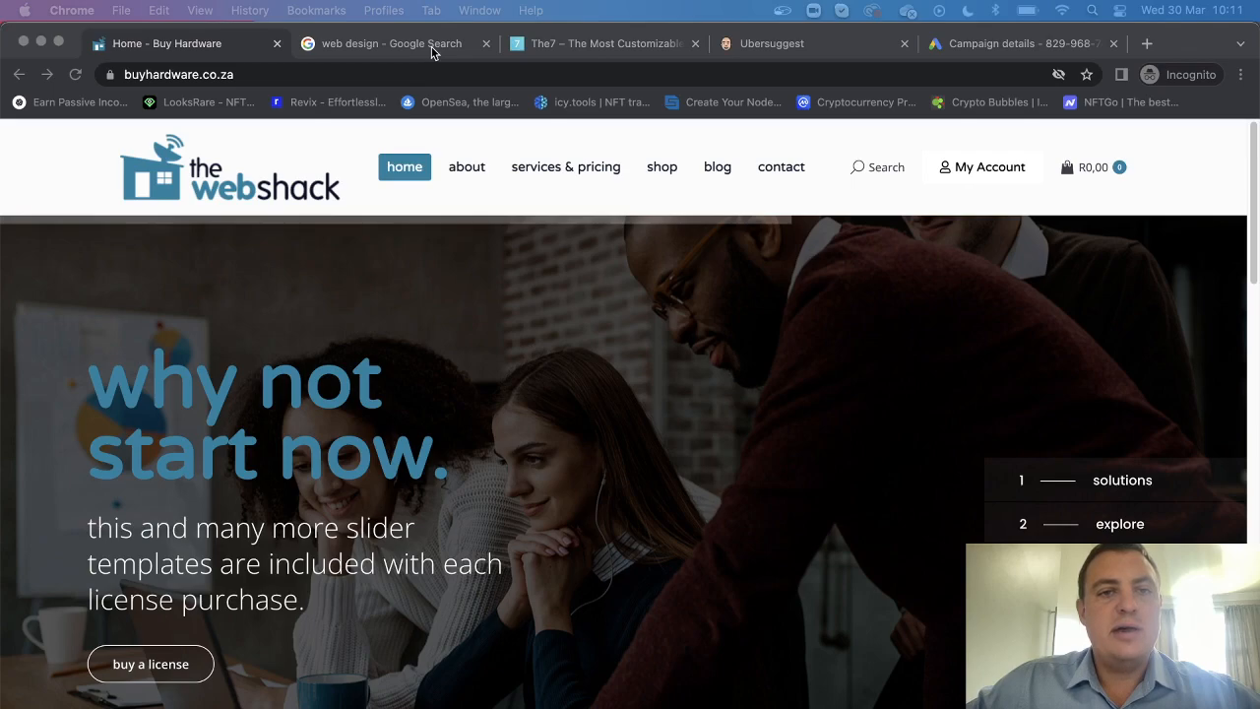
{"action": "mouse_move", "coordinate": [176, 201]}
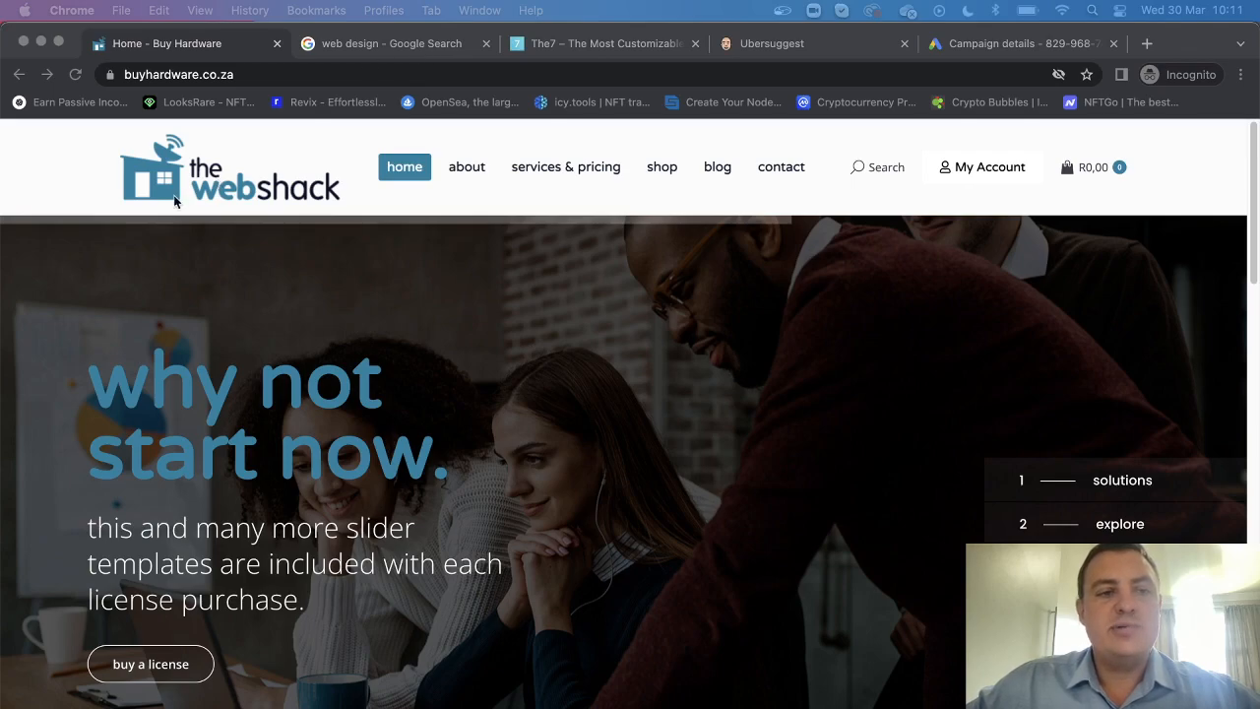
Browse the 'web design' Google search results, scrolling down and back up.
{"action": "left_click", "coordinate": [391, 43]}
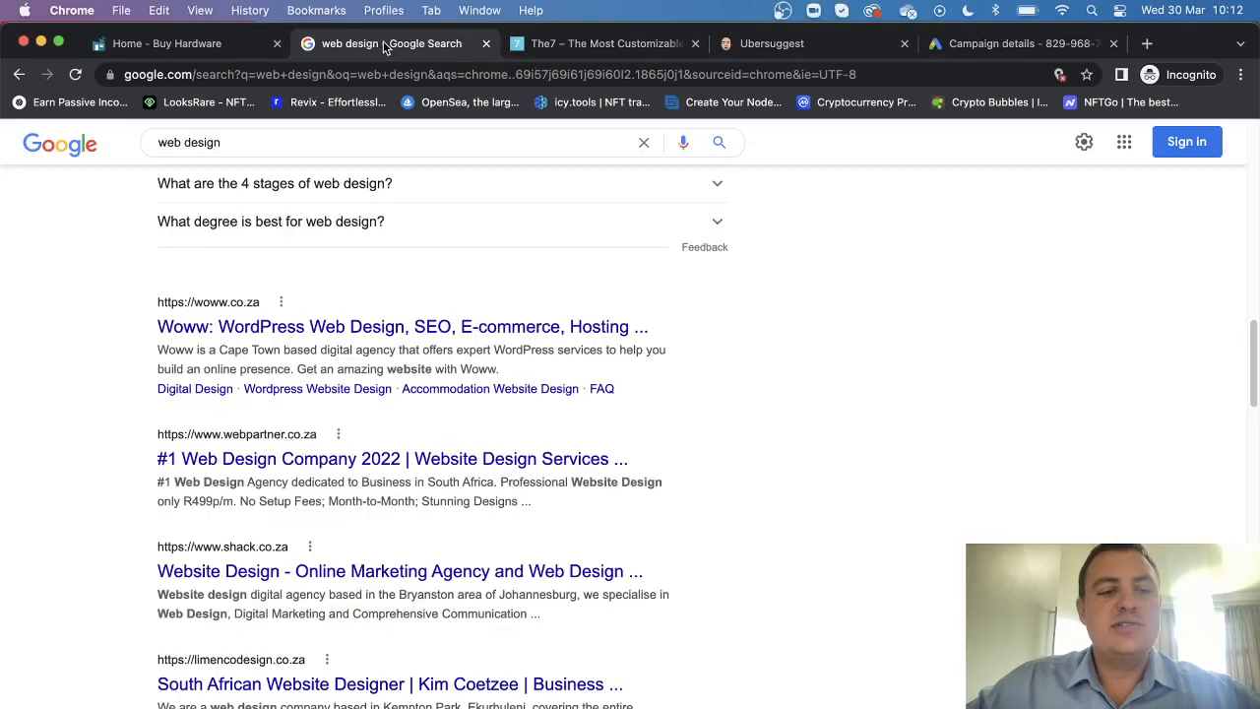
{"action": "scroll", "scroll_direction": "down", "scroll_amount": 3}
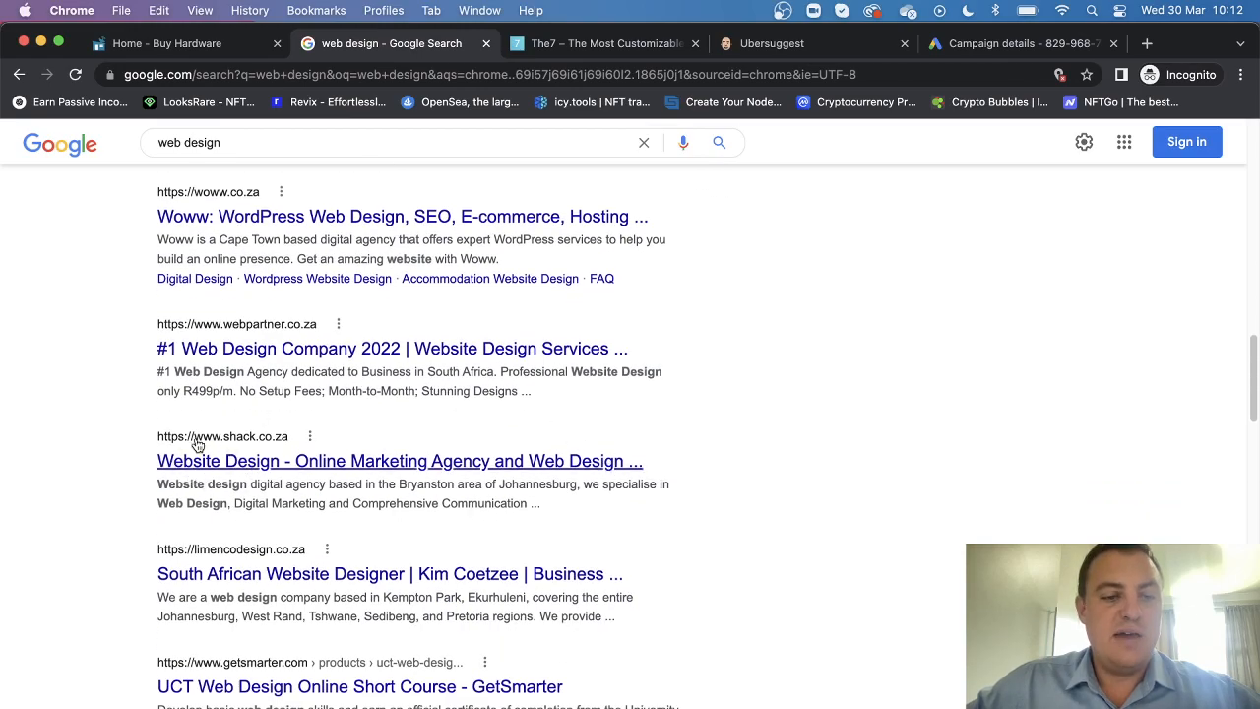
{"action": "scroll", "scroll_direction": "up", "scroll_amount": 3}
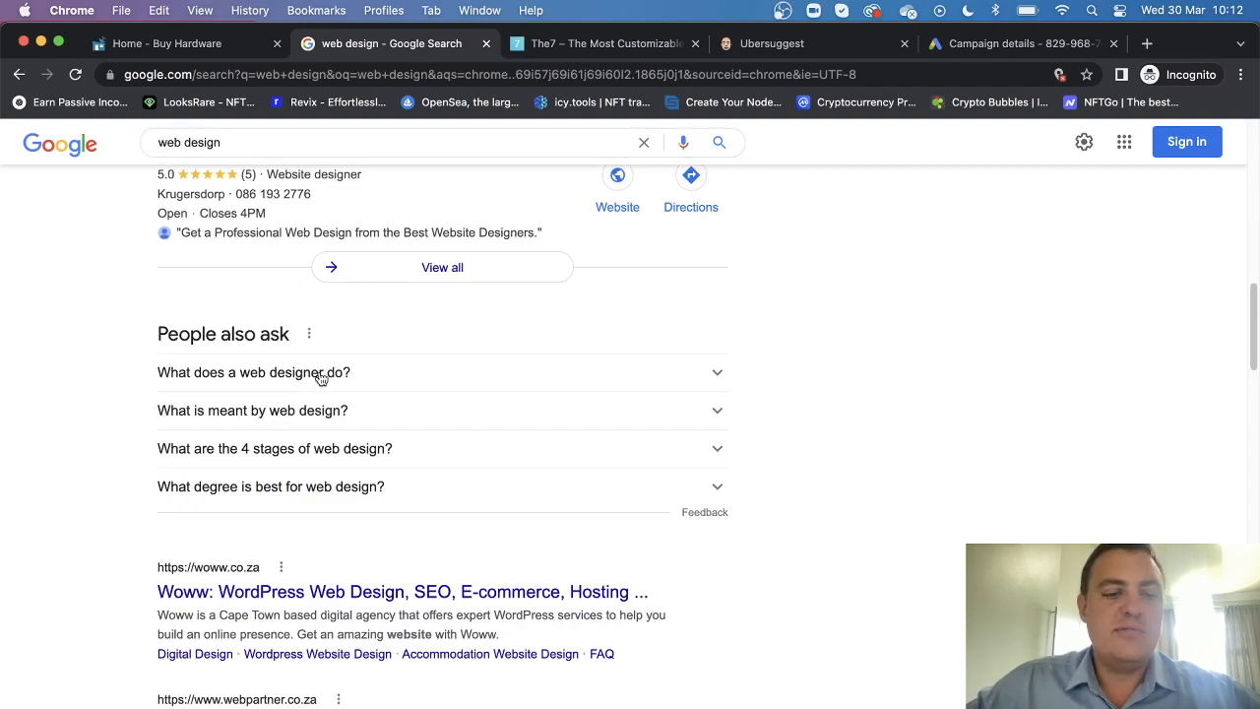
{"action": "scroll", "scroll_direction": "up", "scroll_amount": 3}
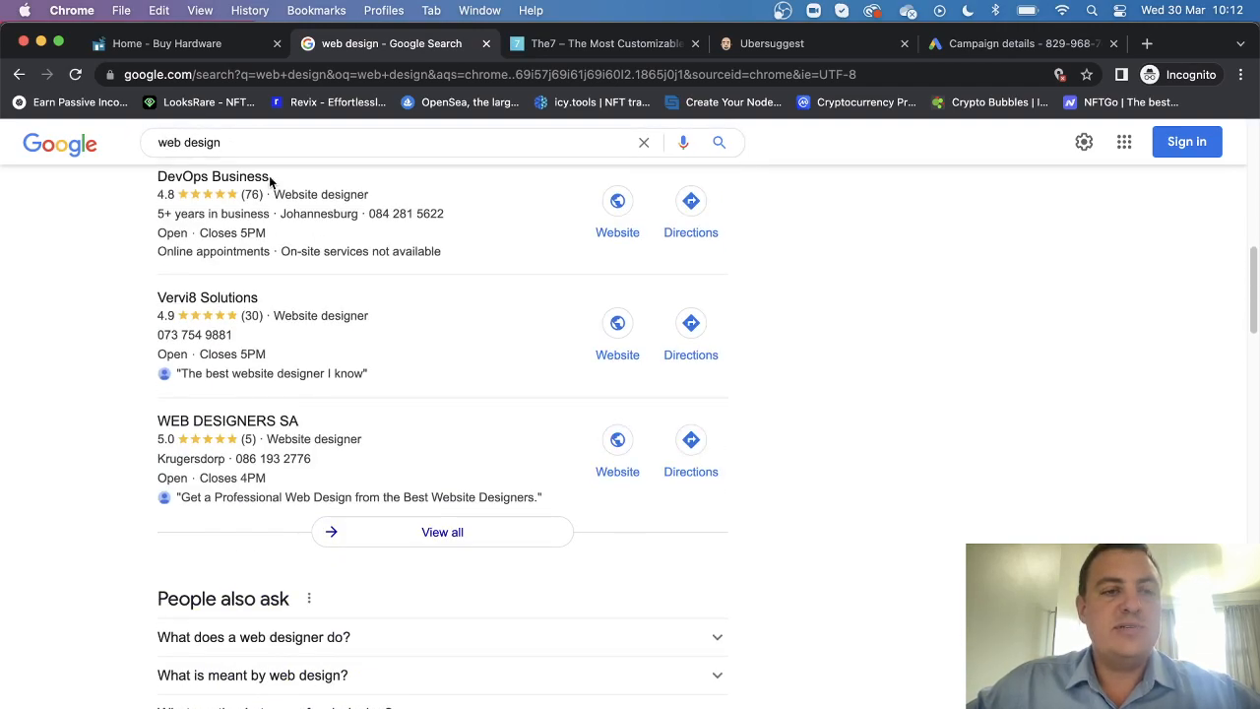
{"action": "scroll", "scroll_direction": "down", "scroll_amount": 3}
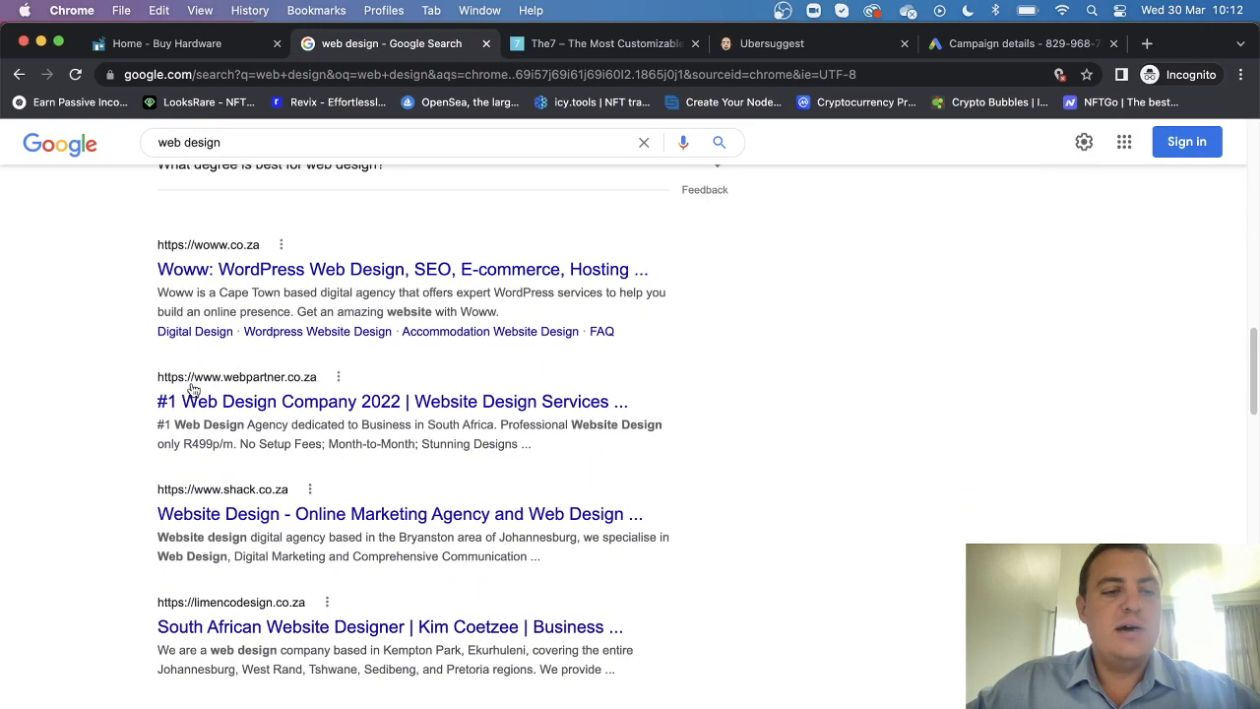
{"action": "mouse_move", "coordinate": [209, 473]}
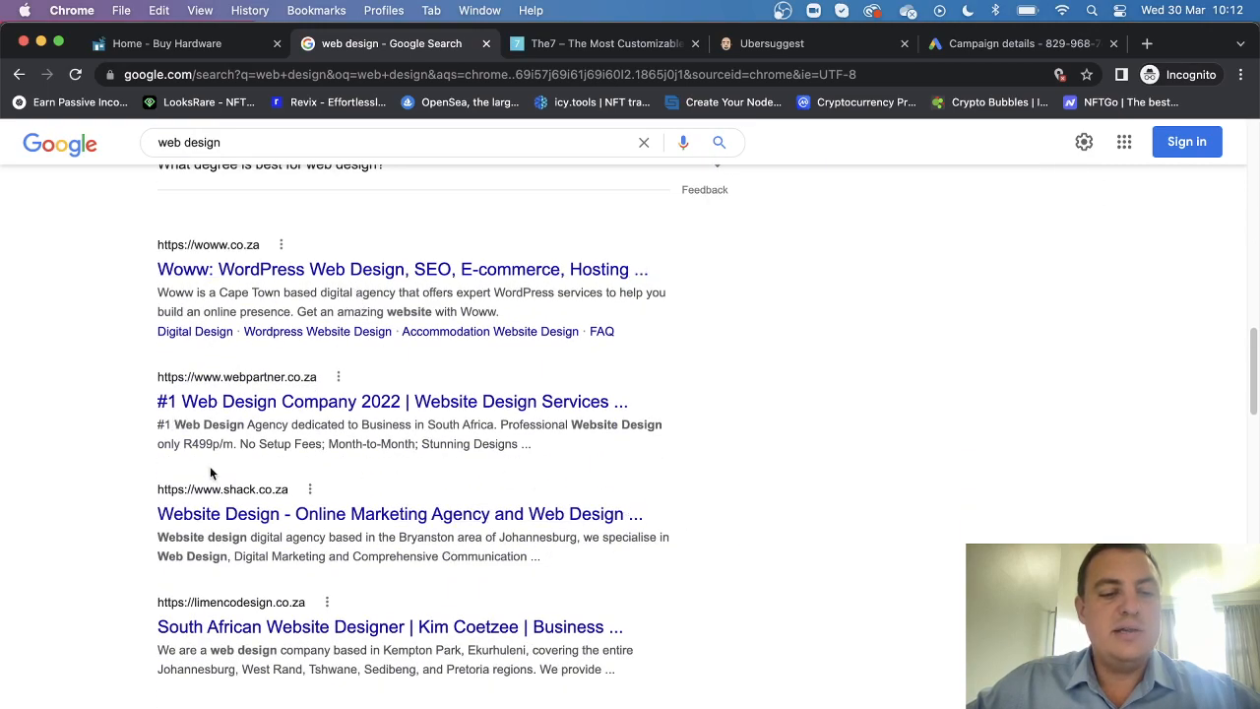
{"action": "mouse_move", "coordinate": [555, 556]}
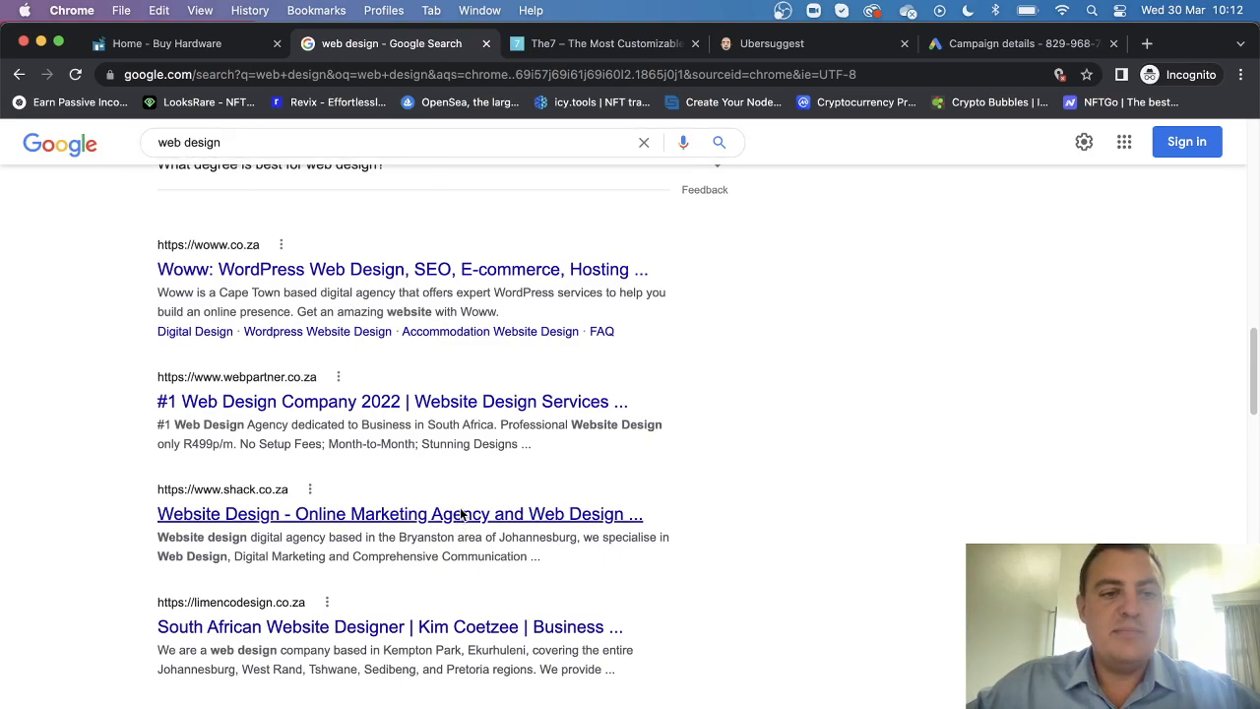
{"action": "mouse_move", "coordinate": [464, 473]}
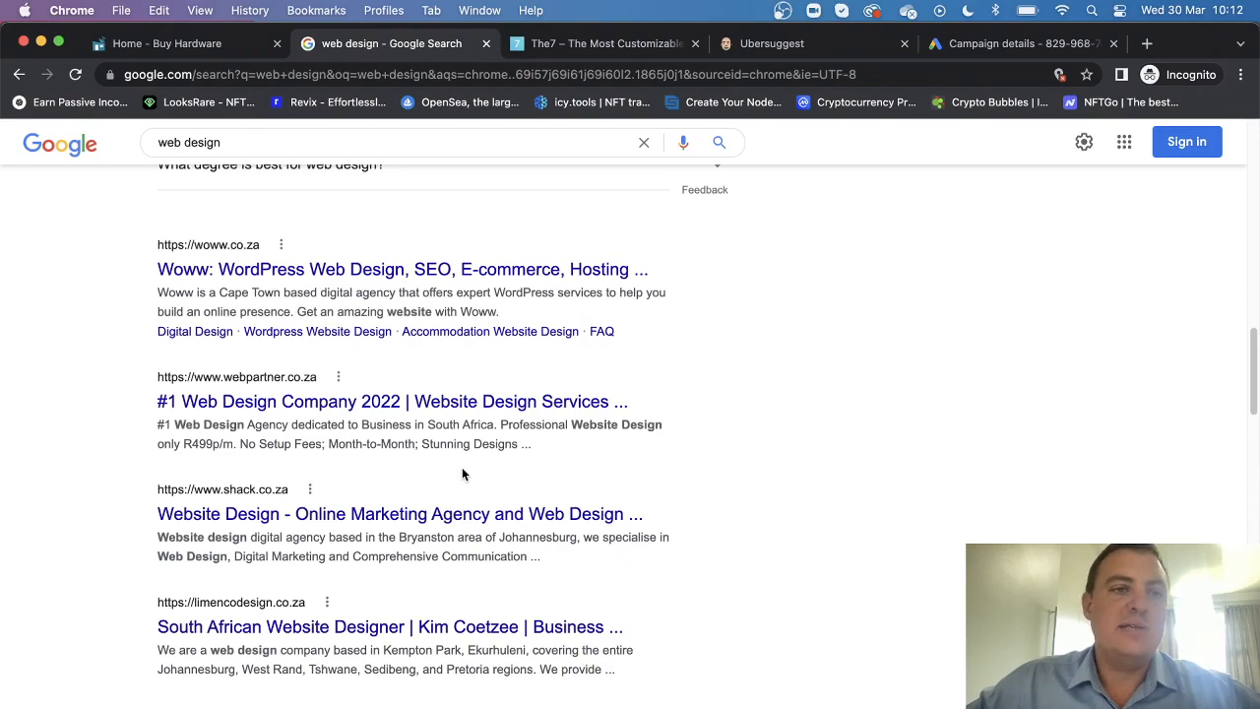
{"action": "mouse_move", "coordinate": [249, 143]}
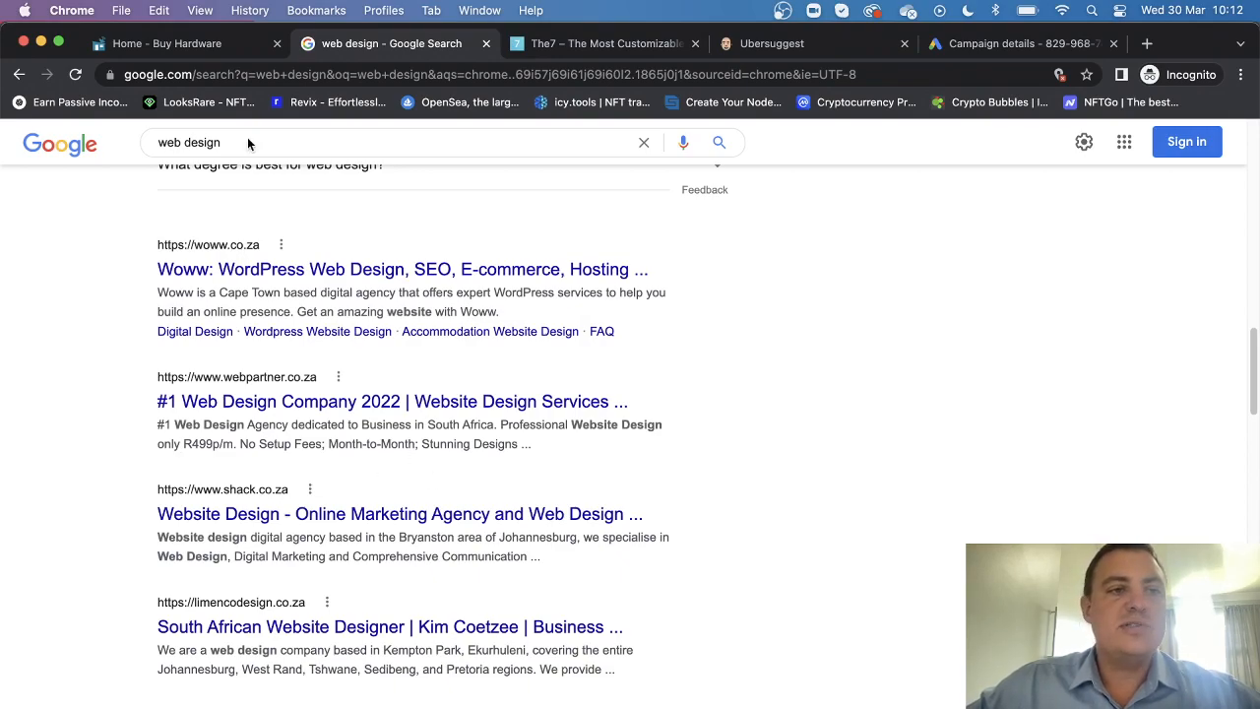
Scroll the webshack homepage, then bring up the Ubersuggest dashboard with SEO score 77.
{"action": "left_click", "coordinate": [182, 42]}
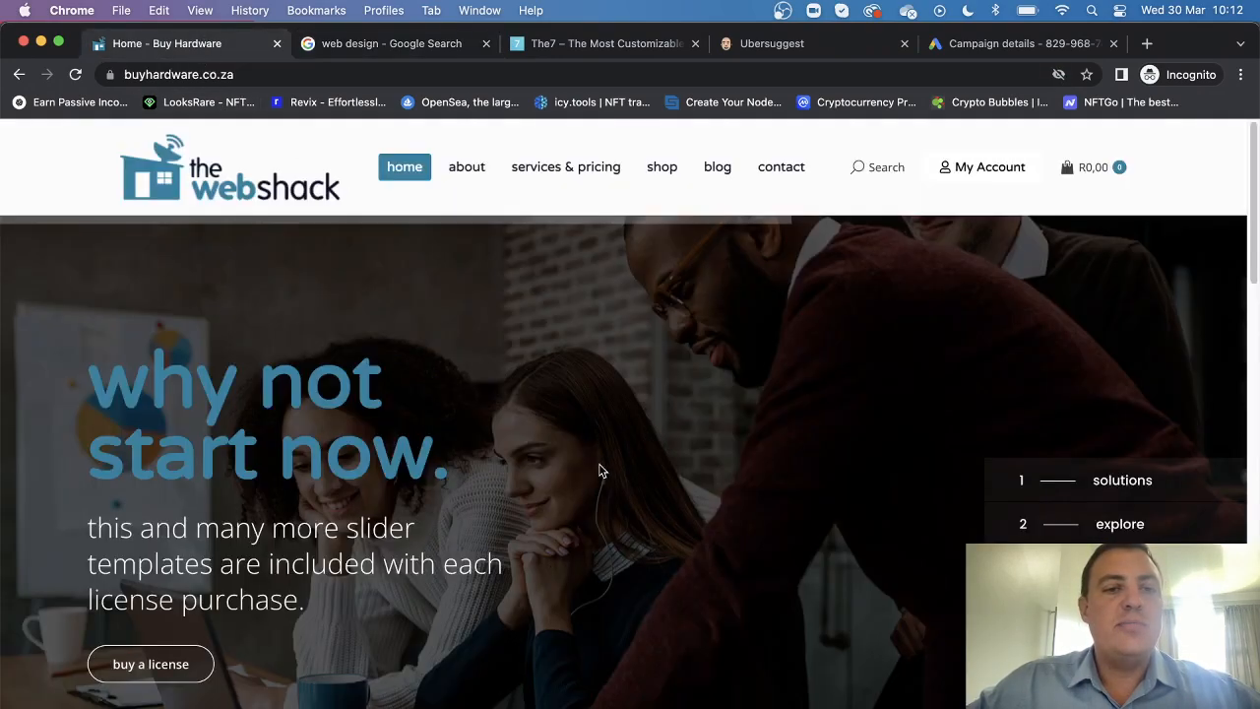
{"action": "scroll", "scroll_direction": "down", "scroll_amount": 3}
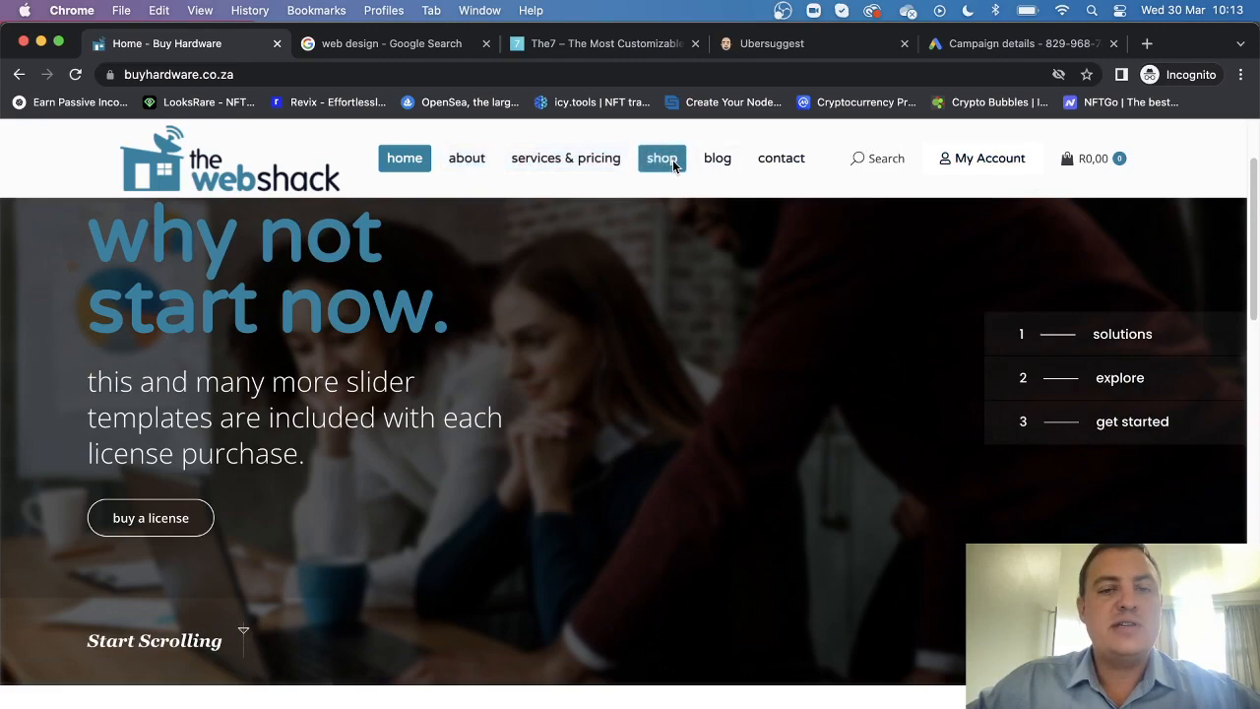
{"action": "mouse_move", "coordinate": [781, 158]}
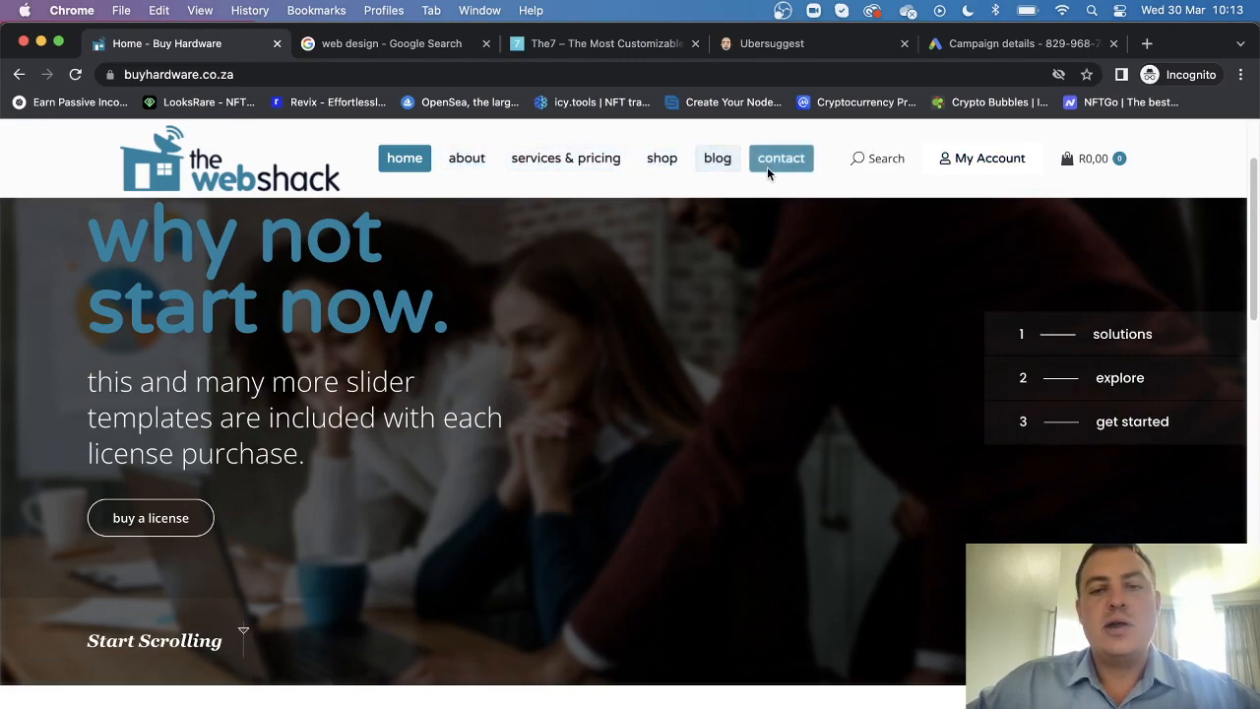
{"action": "mouse_move", "coordinate": [891, 158]}
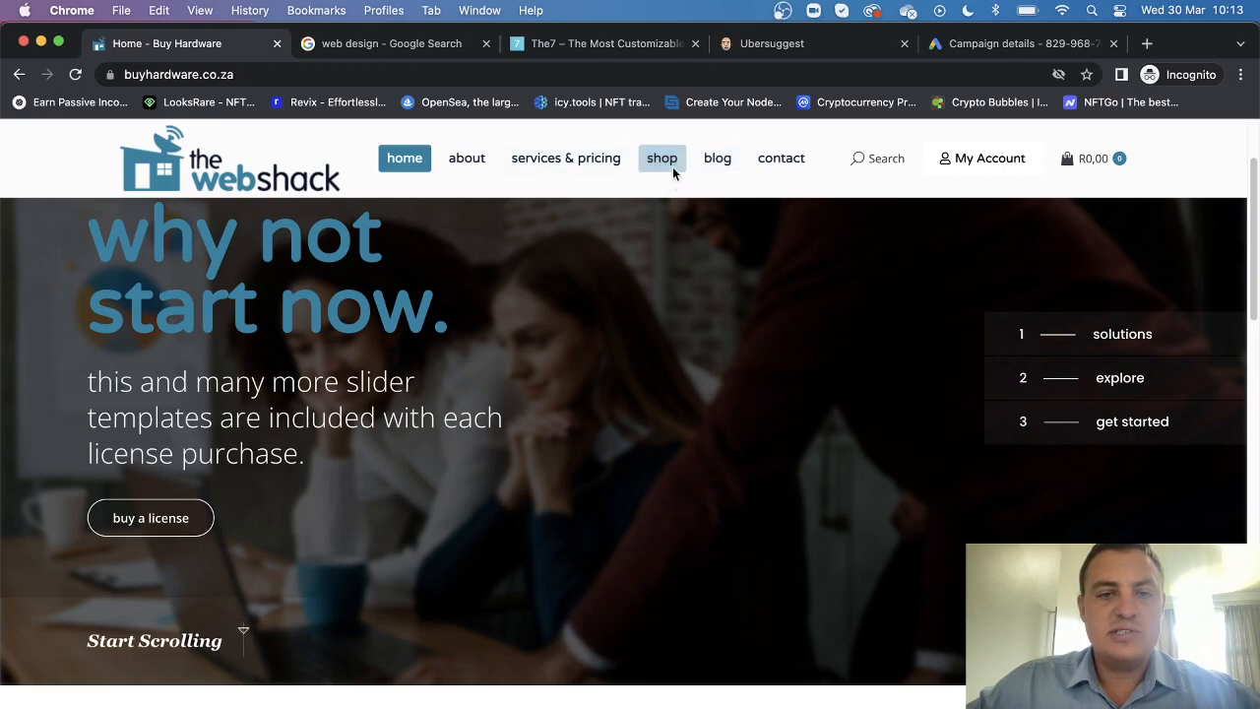
{"action": "mouse_move", "coordinate": [316, 142]}
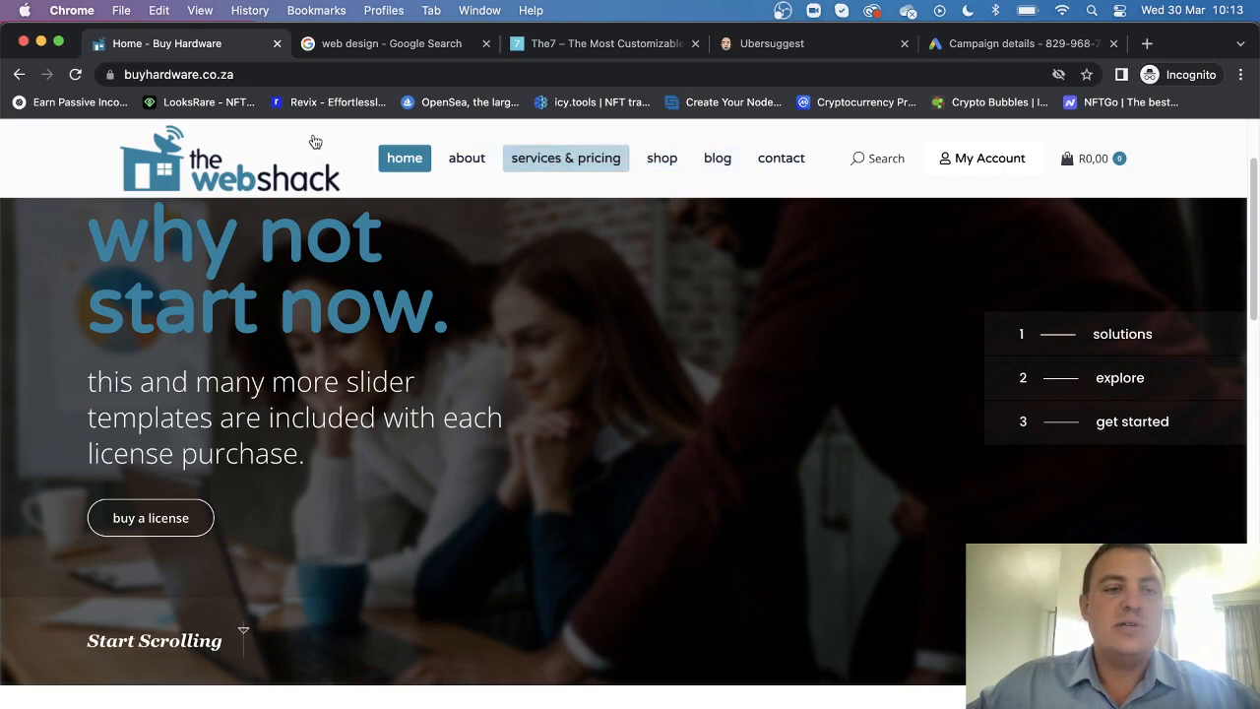
{"action": "mouse_move", "coordinate": [796, 400]}
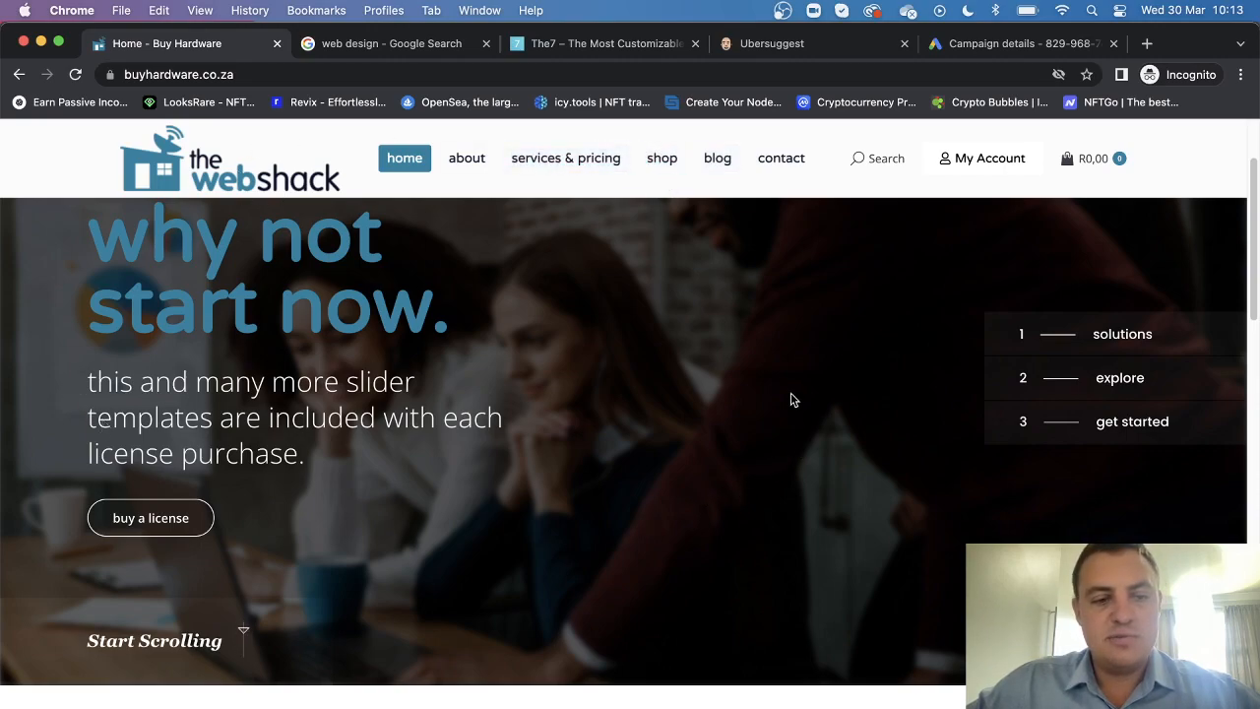
{"action": "mouse_move", "coordinate": [719, 207]}
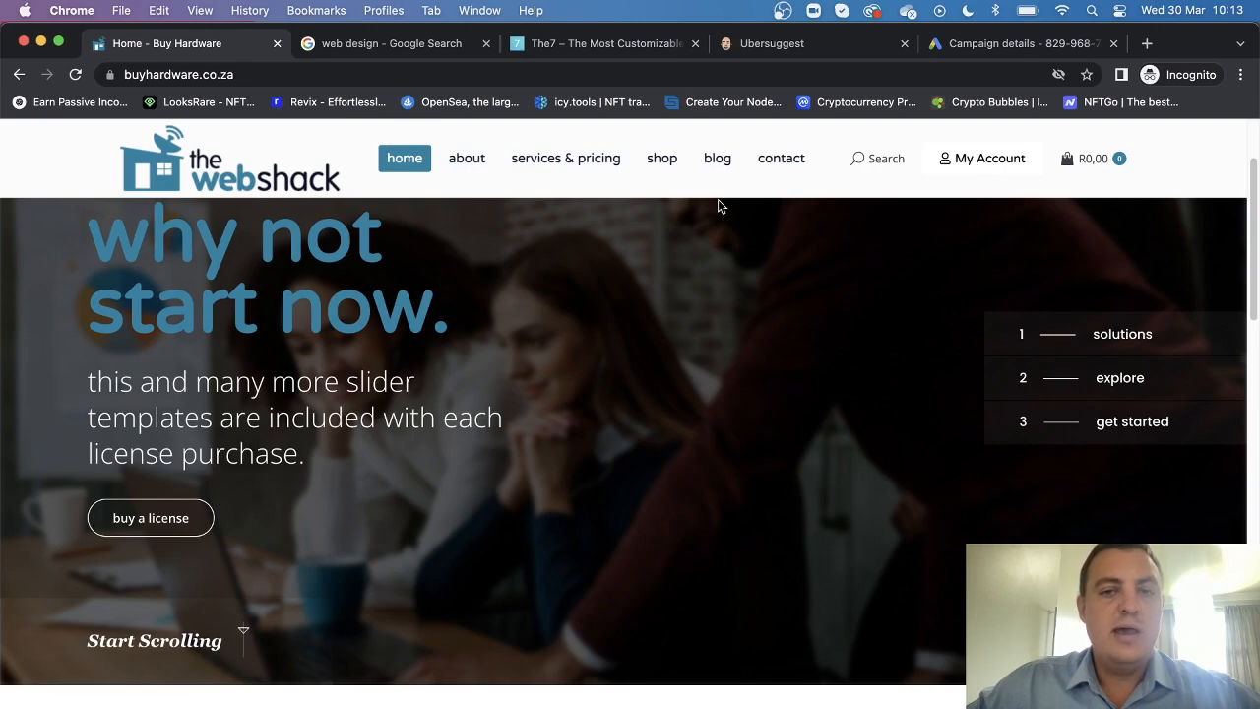
{"action": "mouse_move", "coordinate": [449, 211]}
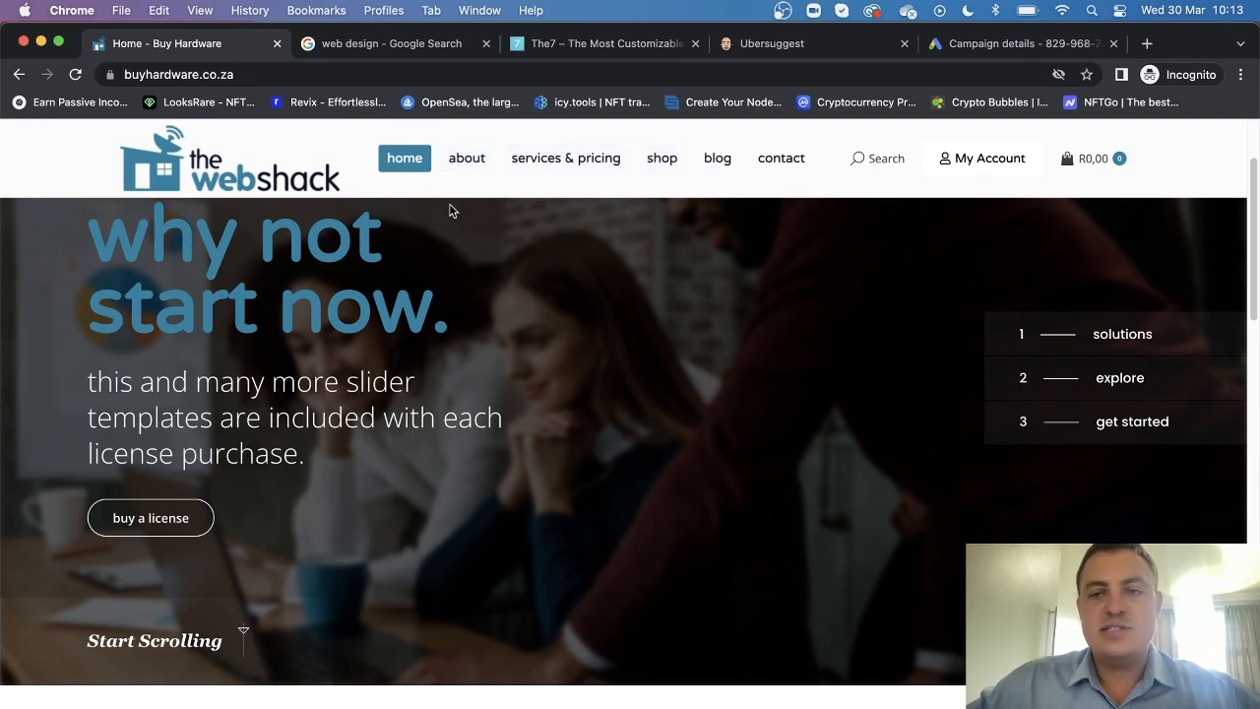
{"action": "scroll", "scroll_direction": "down", "scroll_amount": 3}
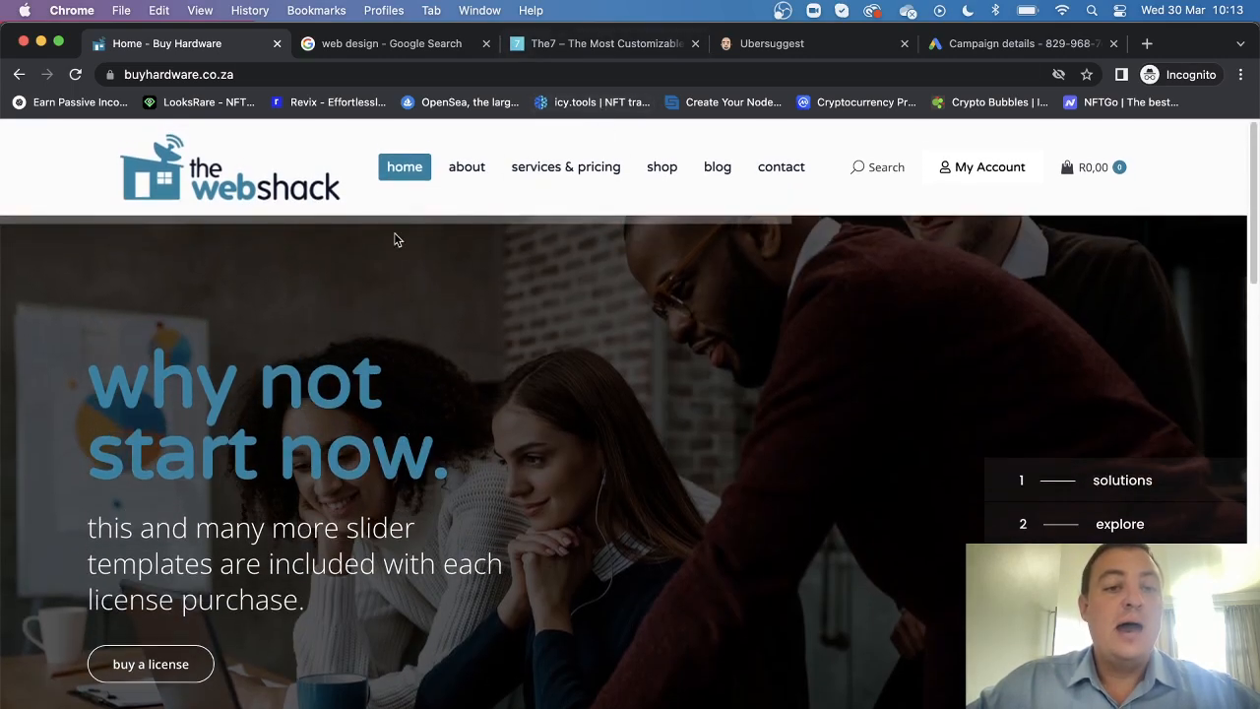
{"action": "mouse_move", "coordinate": [561, 490]}
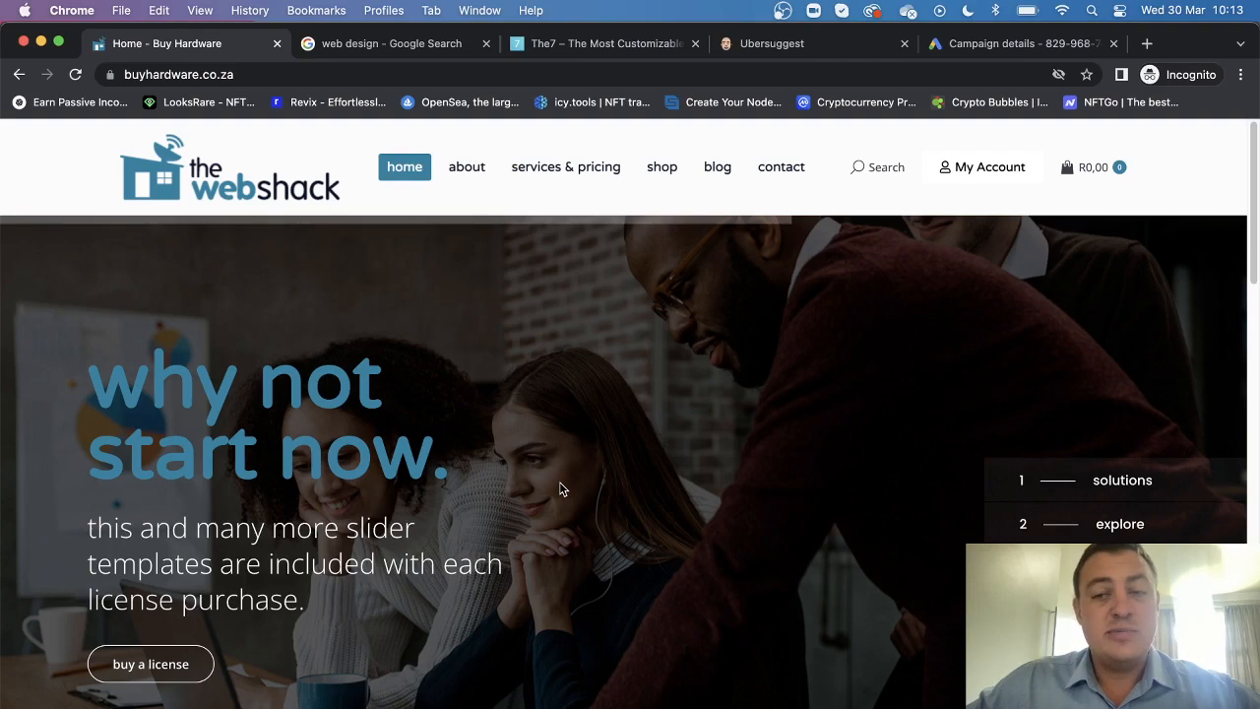
{"action": "mouse_move", "coordinate": [605, 138]}
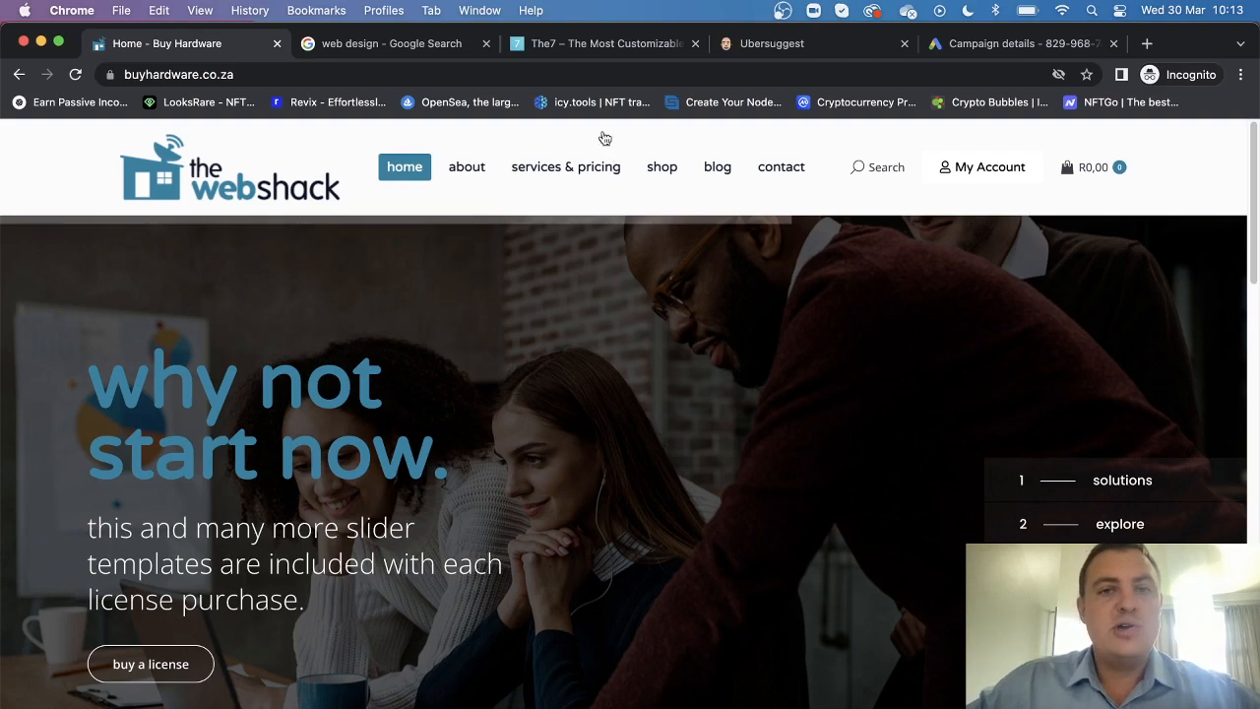
{"action": "left_click", "coordinate": [771, 43]}
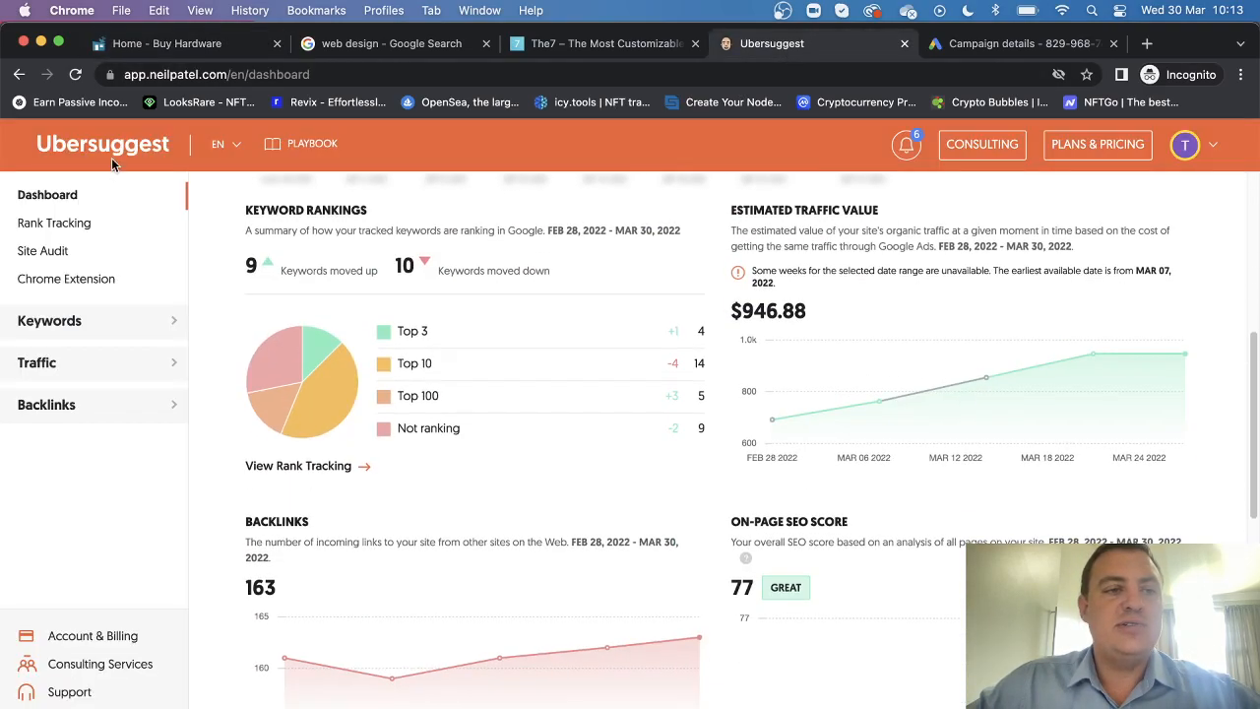
Revisit the webshack homepage and Ubersuggest, then show the Google Ads campaign details for 25 Mar 2022.
{"action": "scroll", "scroll_direction": "up", "scroll_amount": 3}
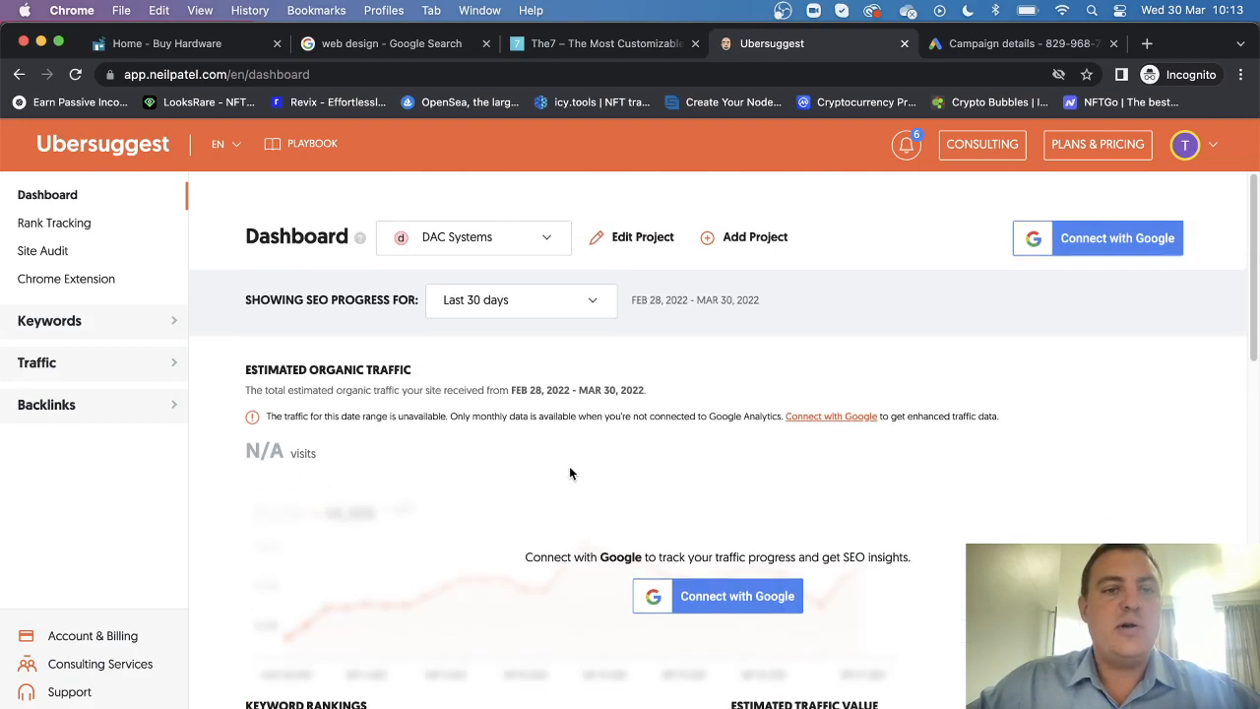
{"action": "mouse_move", "coordinate": [585, 479]}
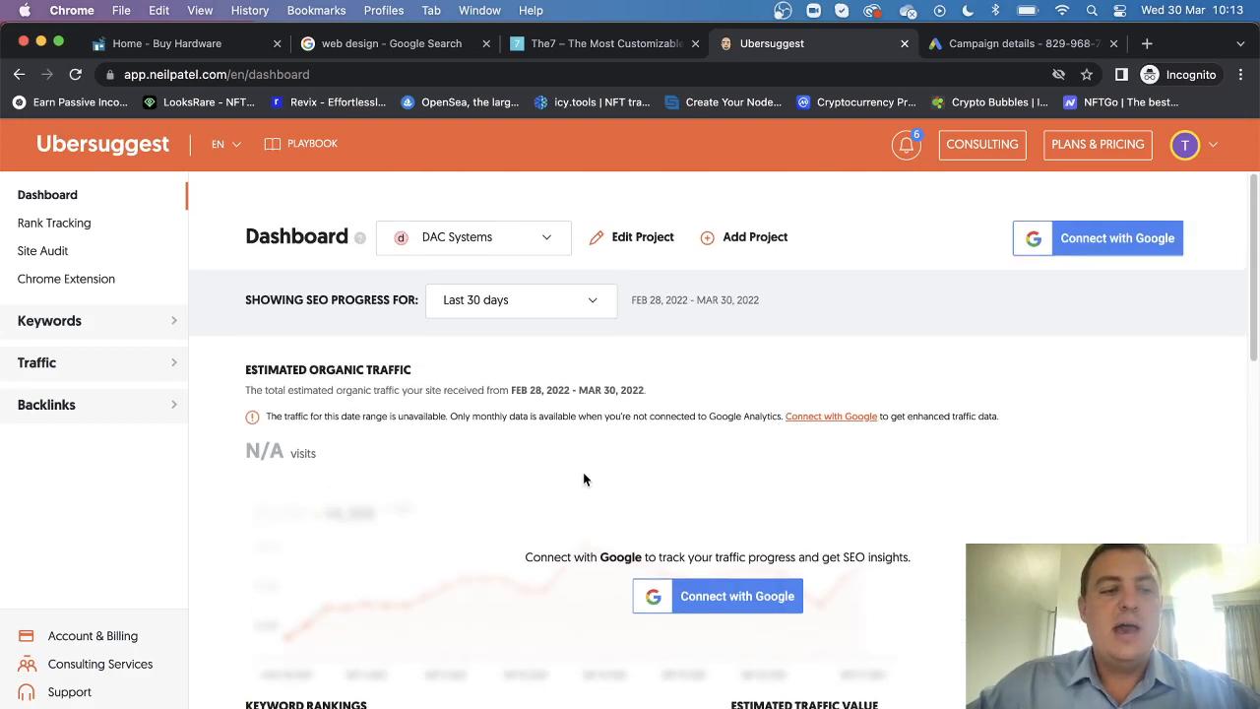
{"action": "mouse_move", "coordinate": [292, 433]}
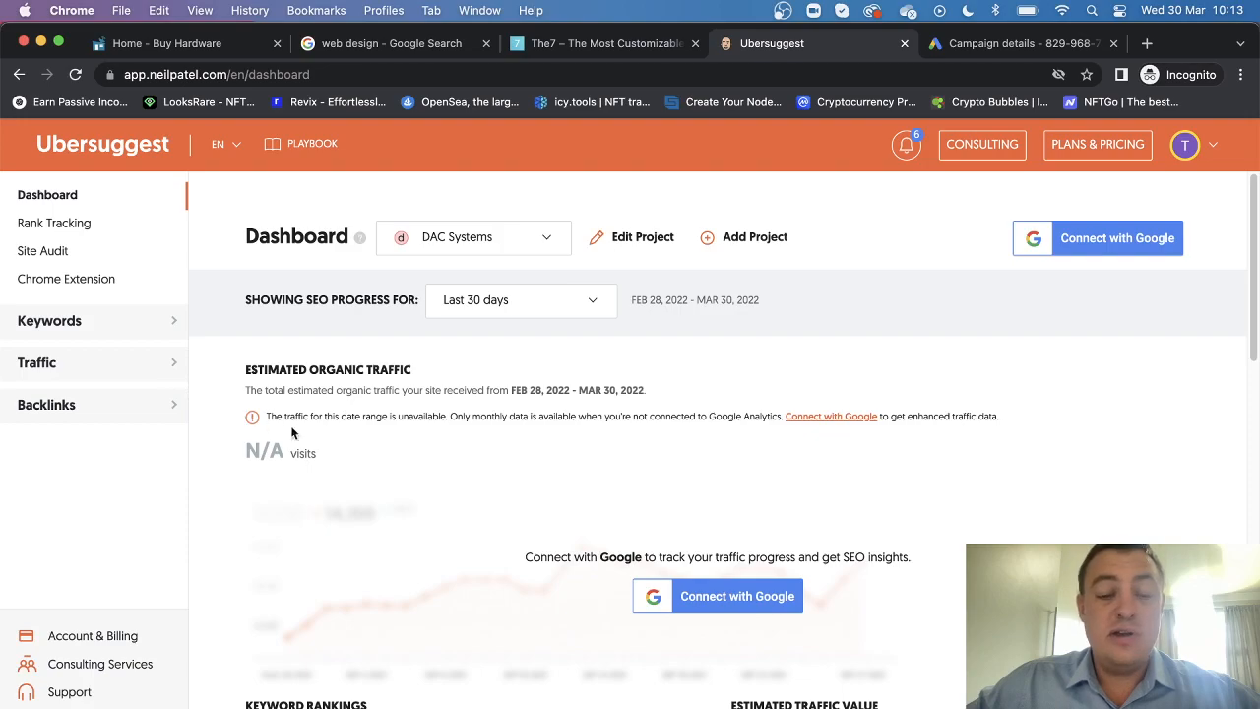
{"action": "left_click", "coordinate": [168, 43]}
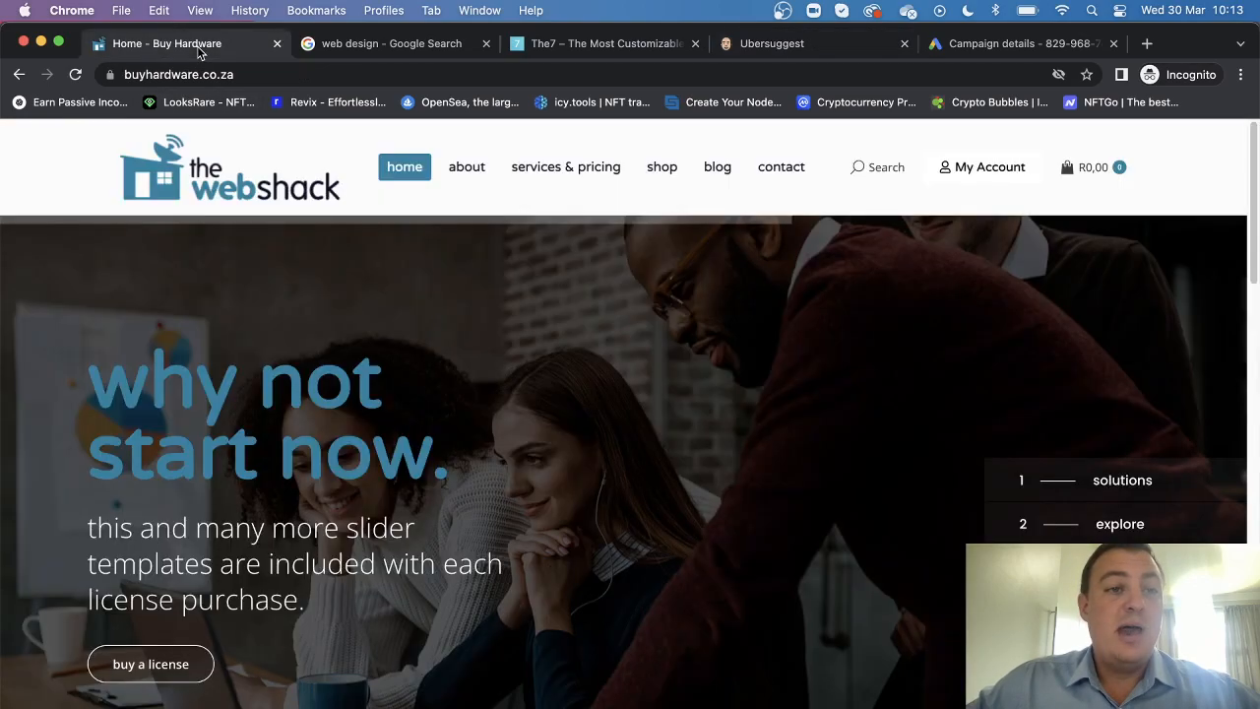
{"action": "mouse_move", "coordinate": [356, 474]}
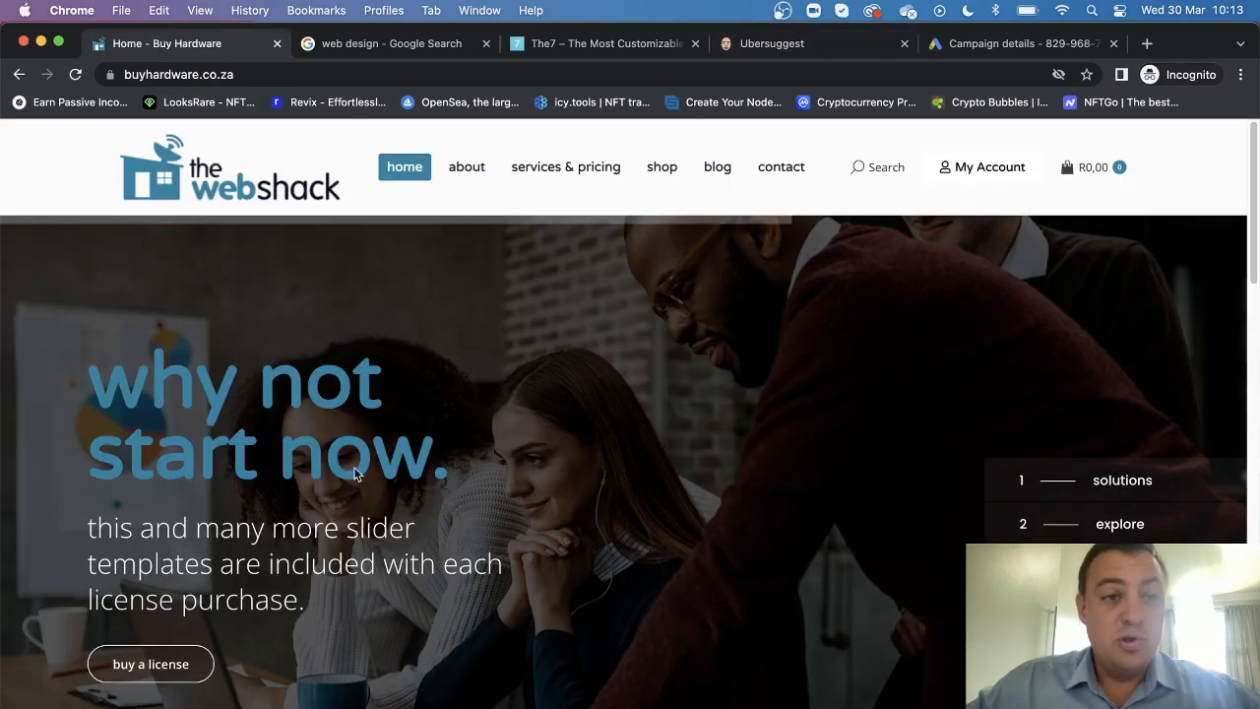
{"action": "mouse_move", "coordinate": [419, 458]}
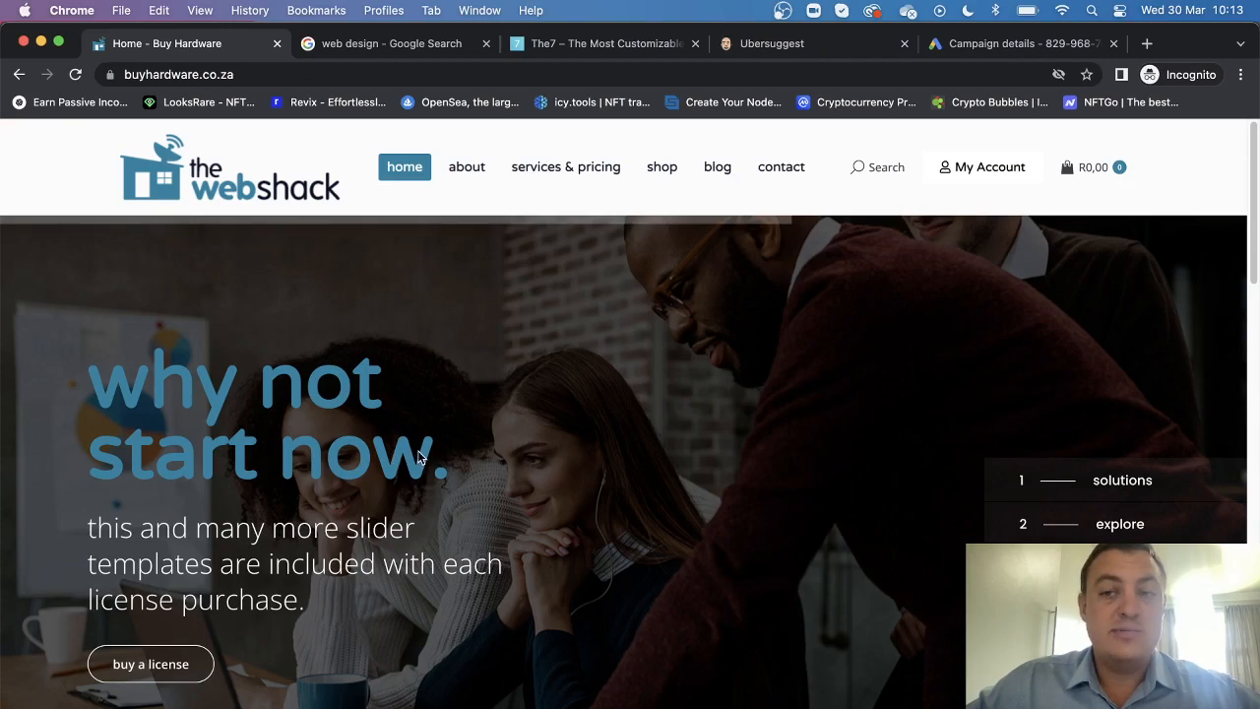
{"action": "mouse_move", "coordinate": [916, 103]}
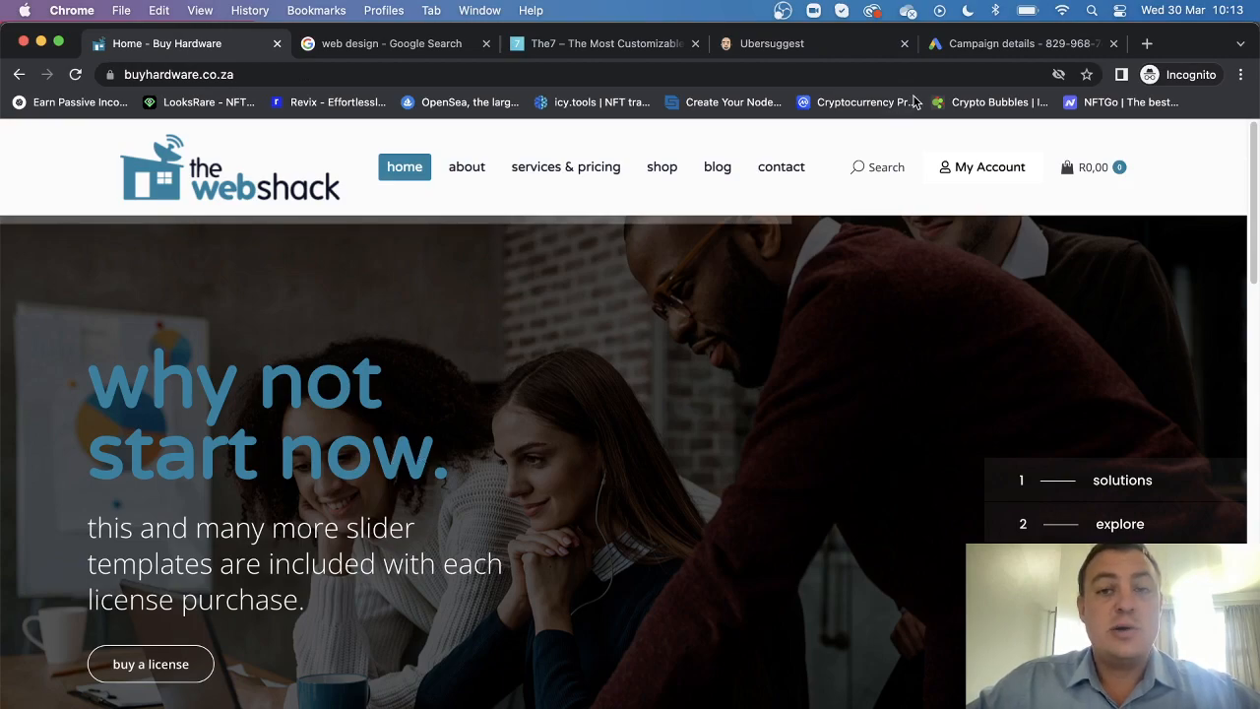
{"action": "left_click", "coordinate": [771, 43]}
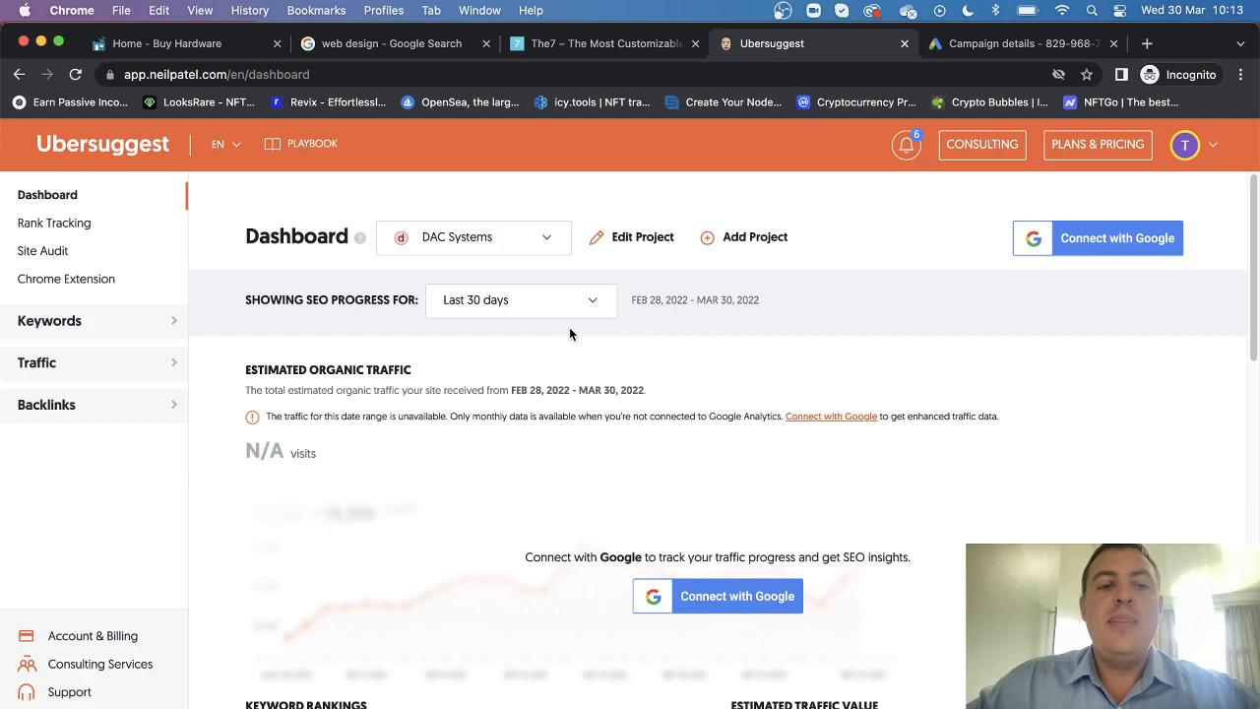
{"action": "left_click", "coordinate": [1015, 44]}
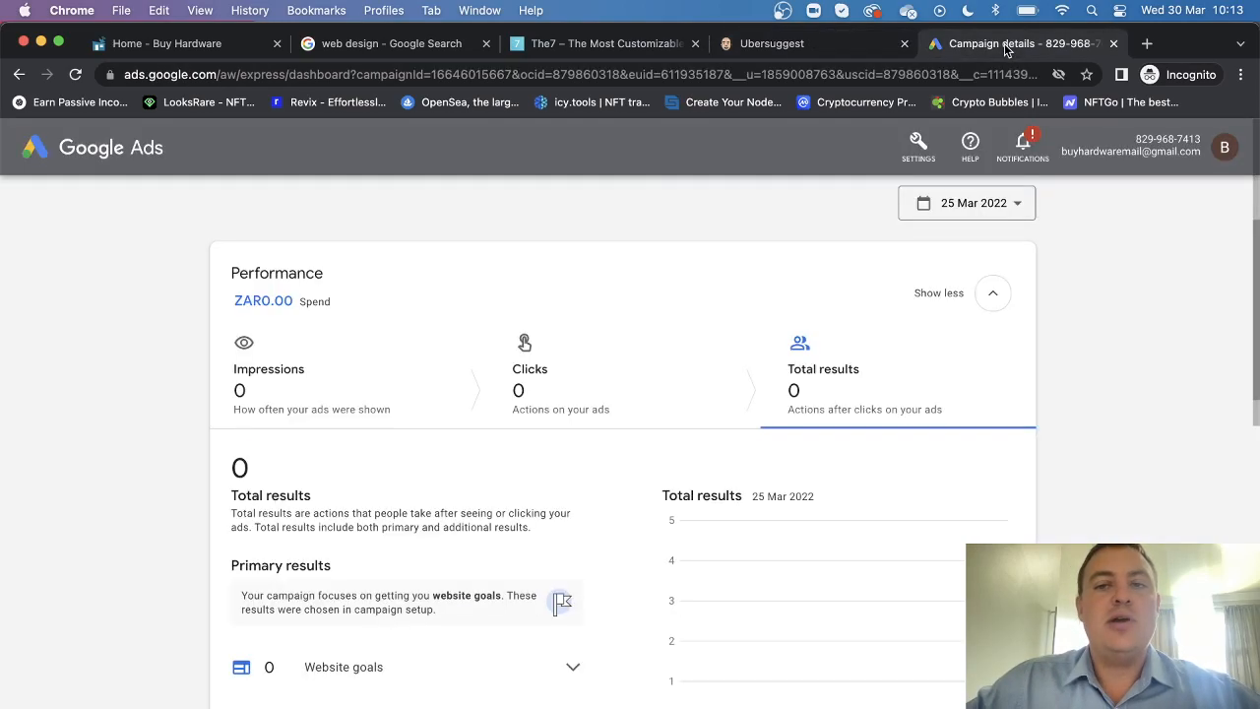
{"action": "mouse_move", "coordinate": [216, 196]}
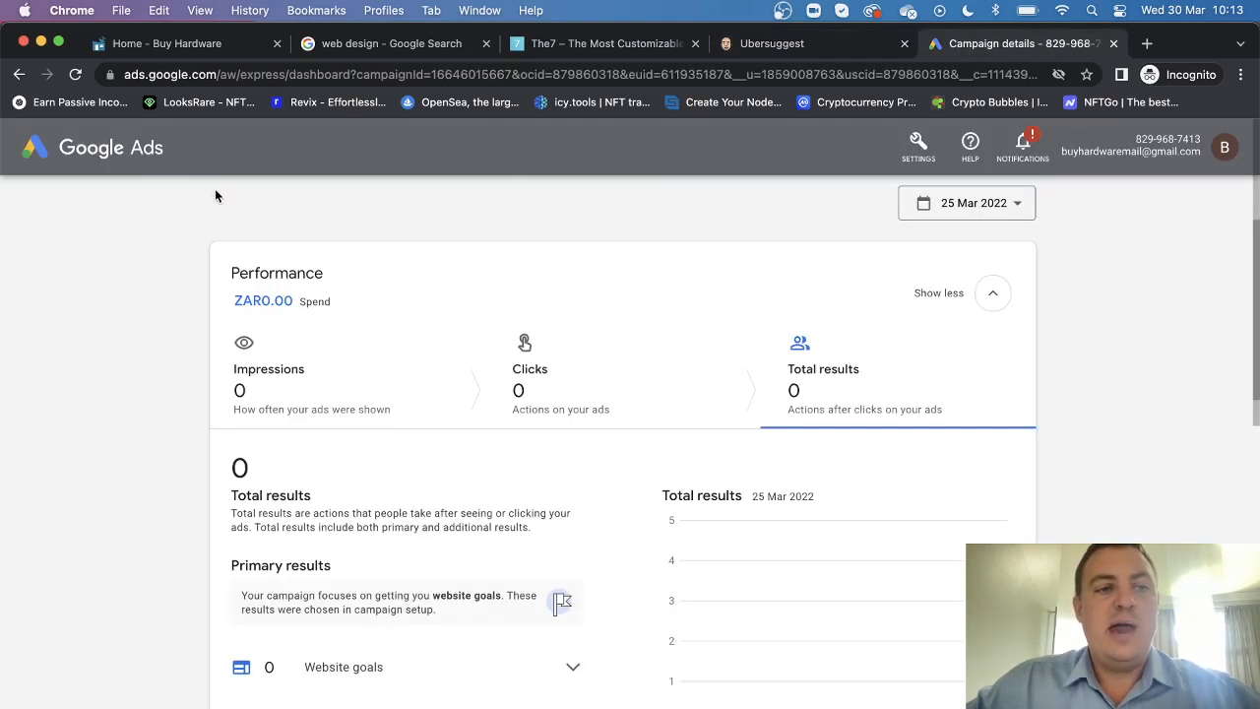
{"action": "mouse_move", "coordinate": [399, 388]}
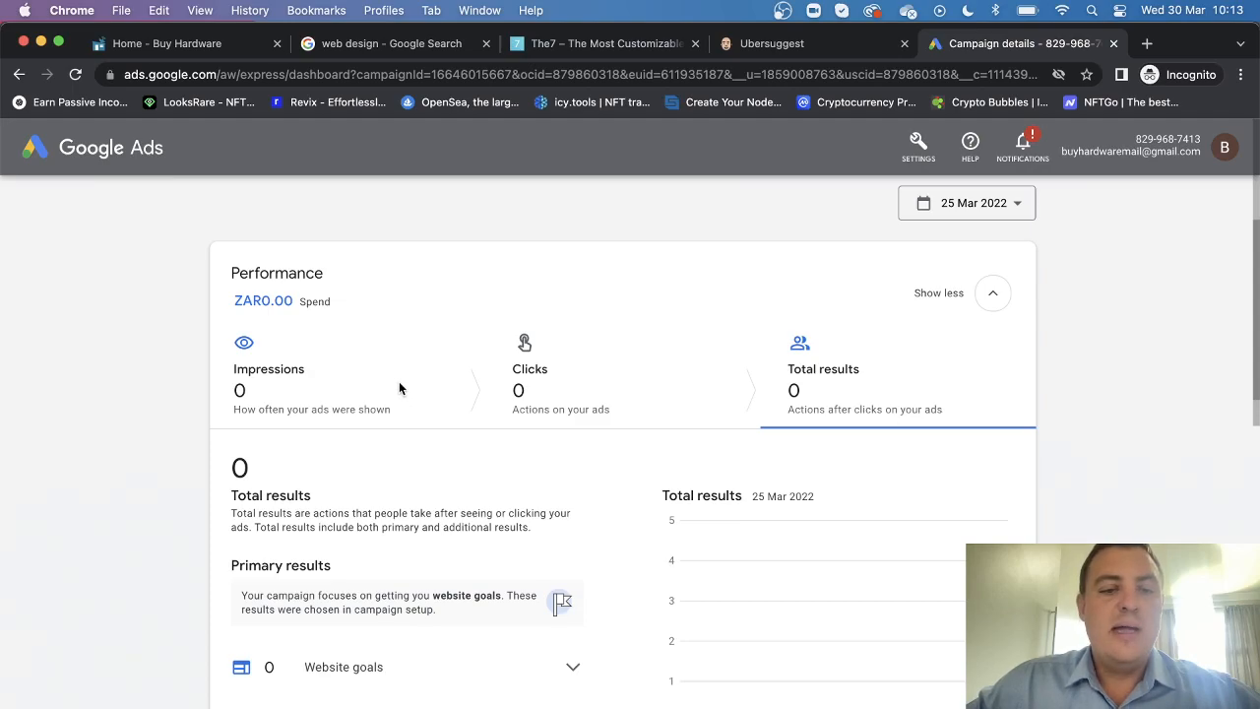
{"action": "scroll", "scroll_direction": "up", "scroll_amount": 3}
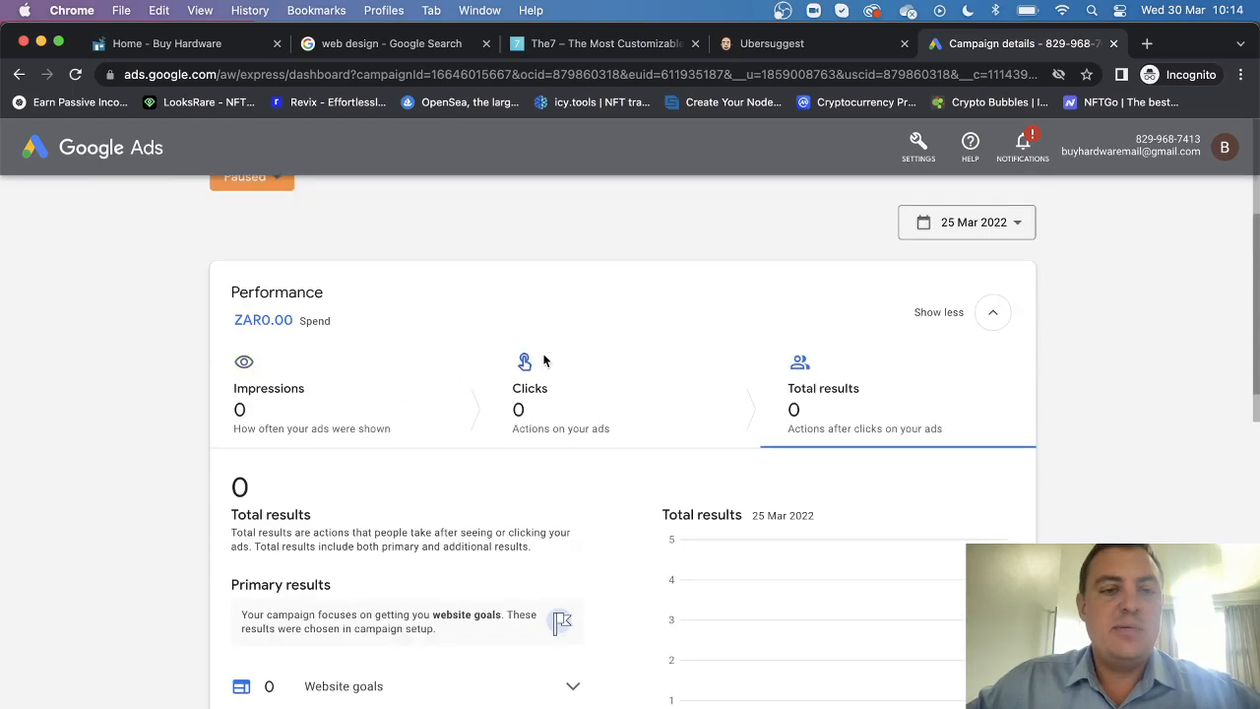
{"action": "scroll", "scroll_direction": "down", "scroll_amount": 3}
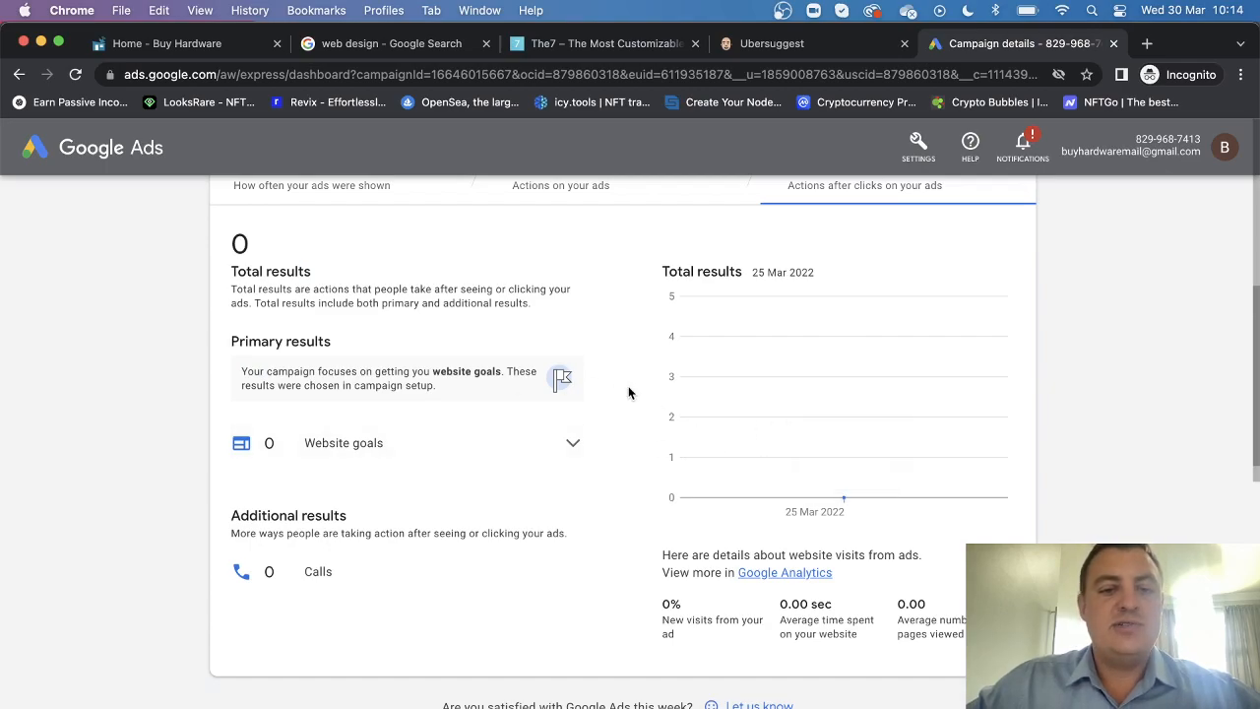
{"action": "scroll", "scroll_direction": "up", "scroll_amount": 3}
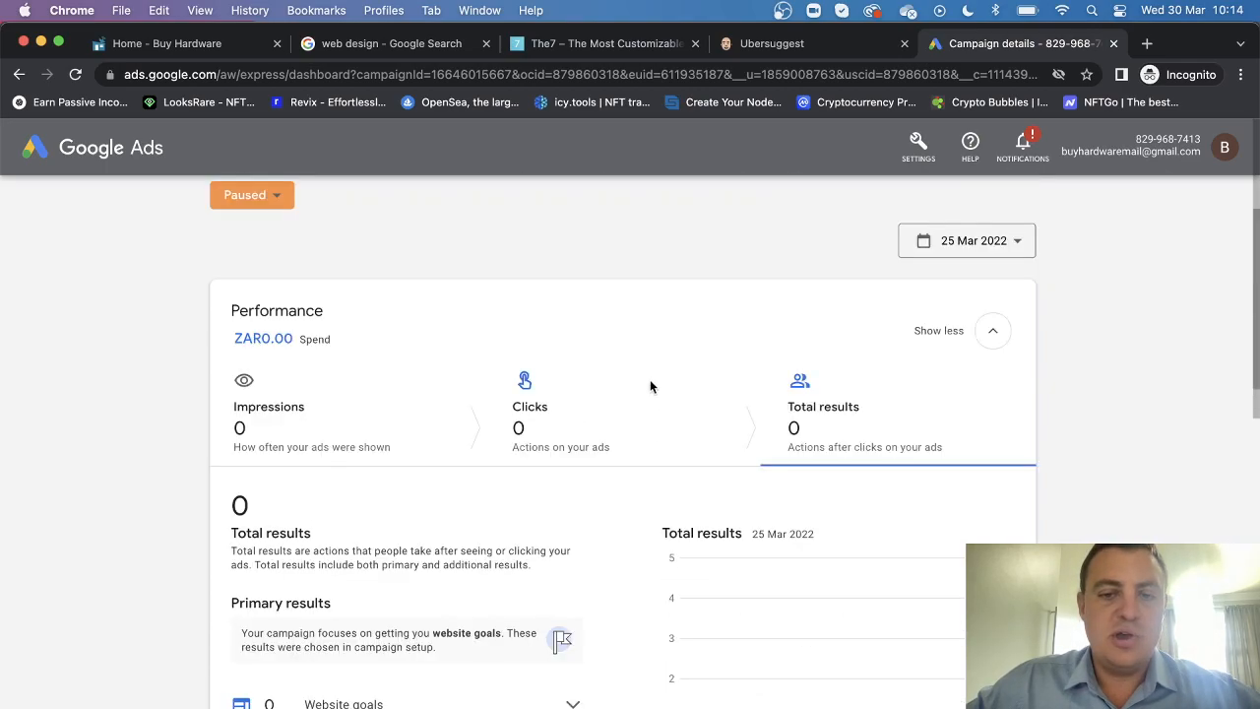
{"action": "mouse_move", "coordinate": [194, 337]}
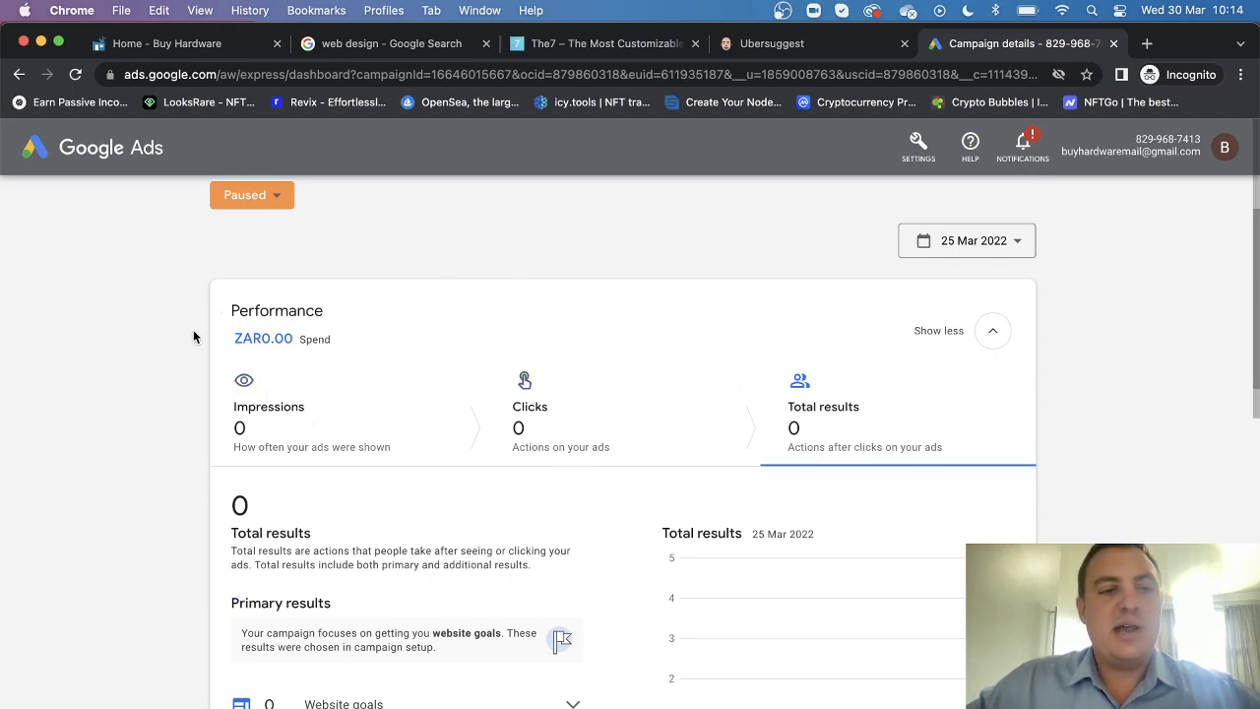
{"action": "mouse_move", "coordinate": [442, 266]}
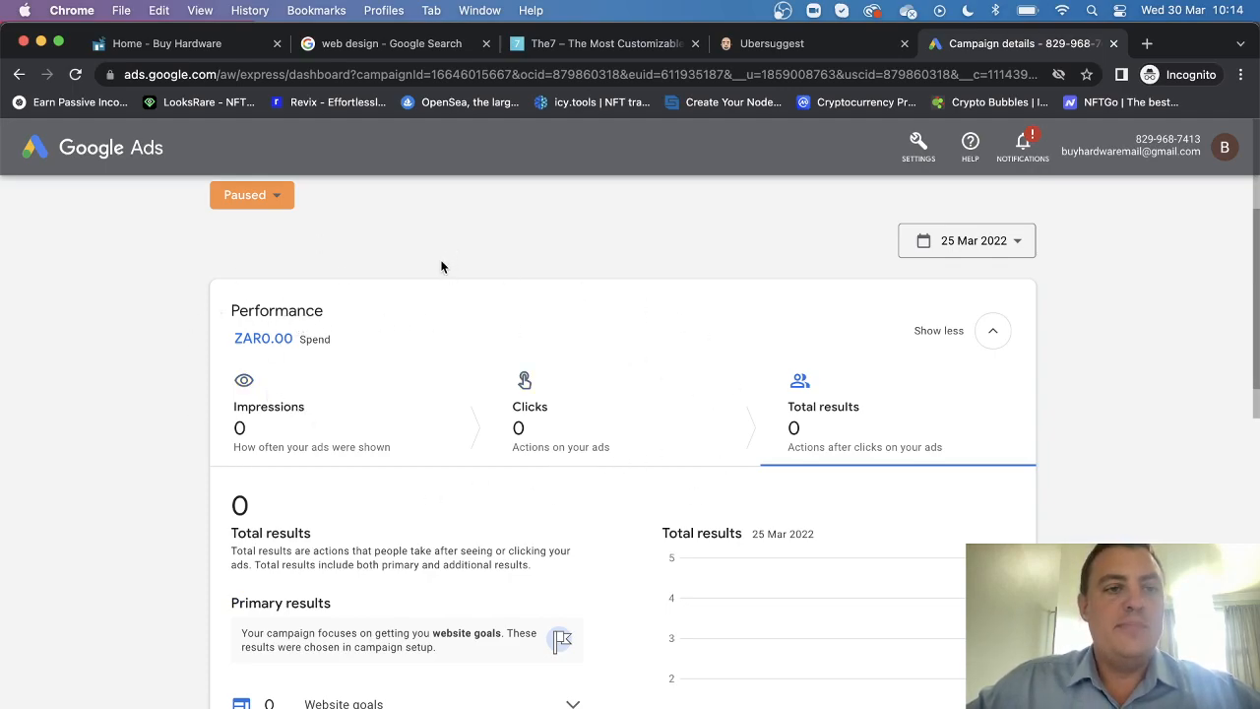
{"action": "mouse_move", "coordinate": [411, 51]}
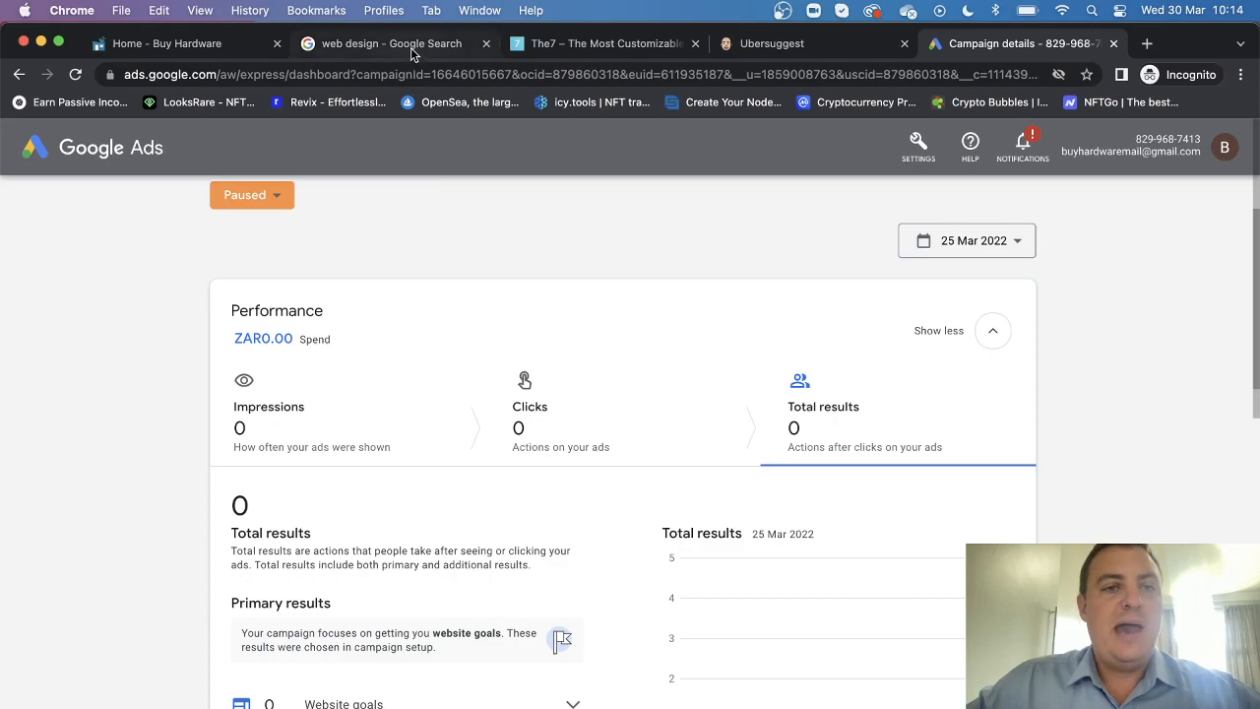
Show the 'web design' search results scrolled to the top with paid ads.
{"action": "left_click", "coordinate": [391, 44]}
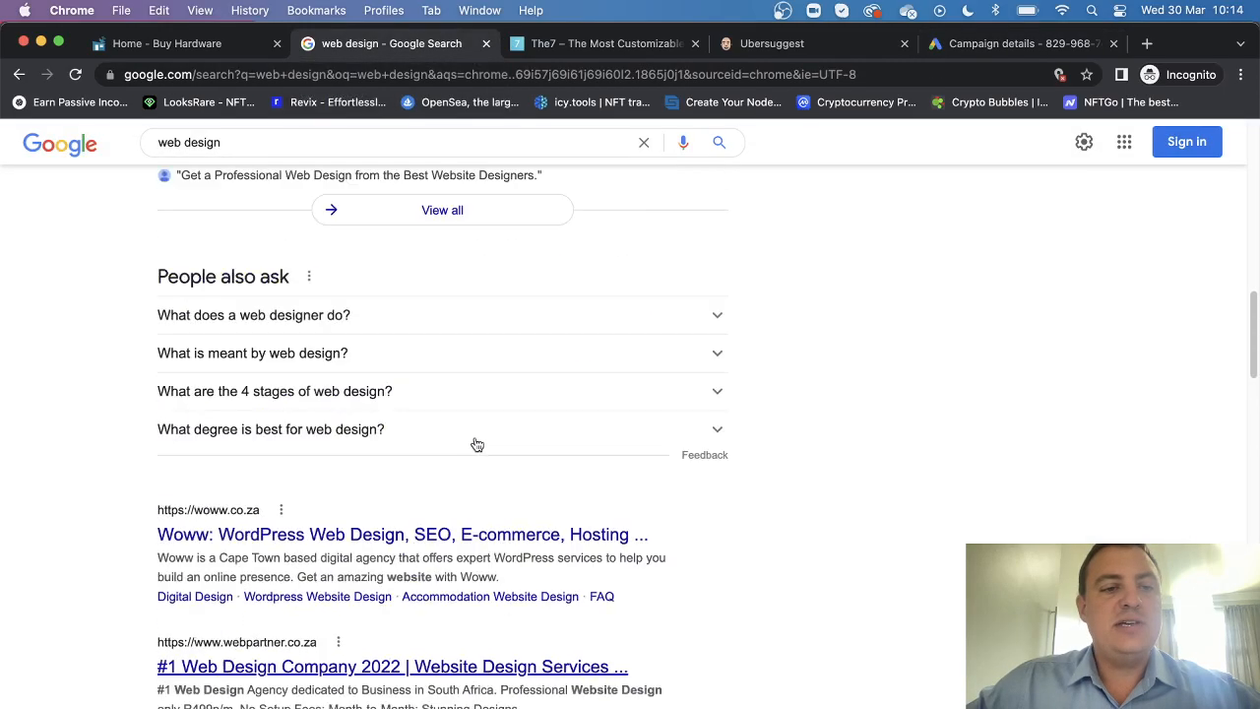
{"action": "scroll", "scroll_direction": "up", "scroll_amount": 3}
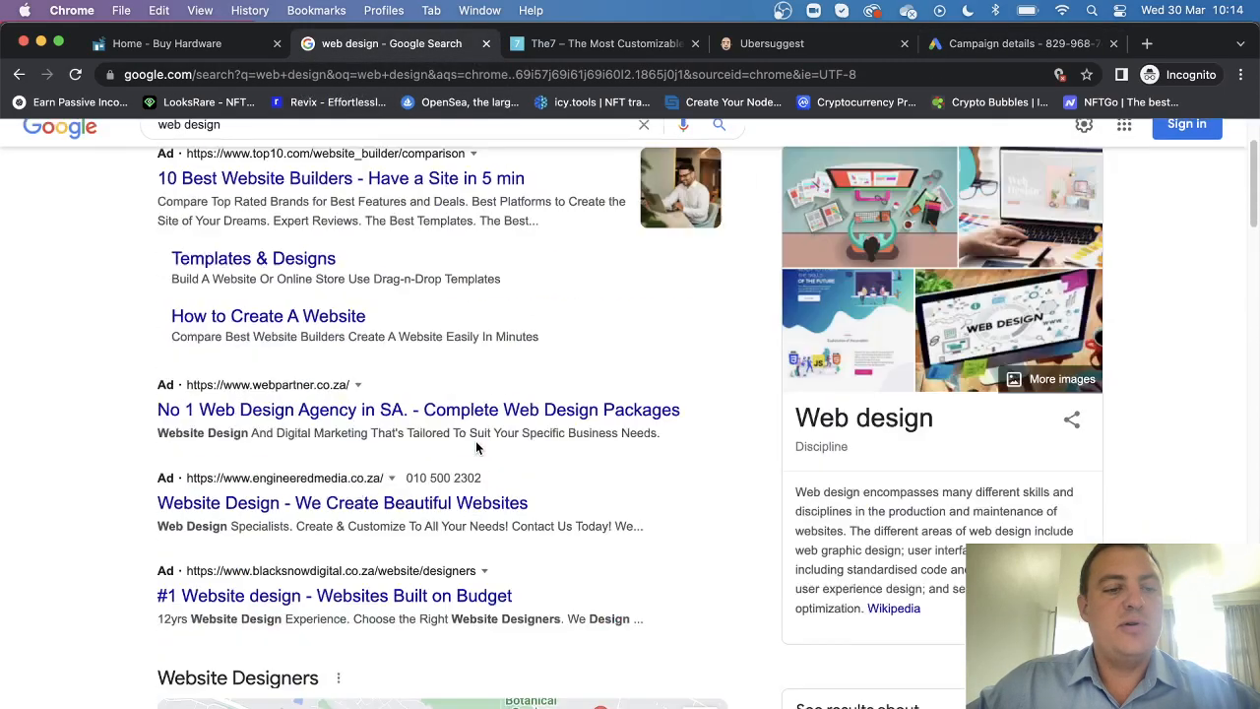
{"action": "scroll", "scroll_direction": "up", "scroll_amount": 3}
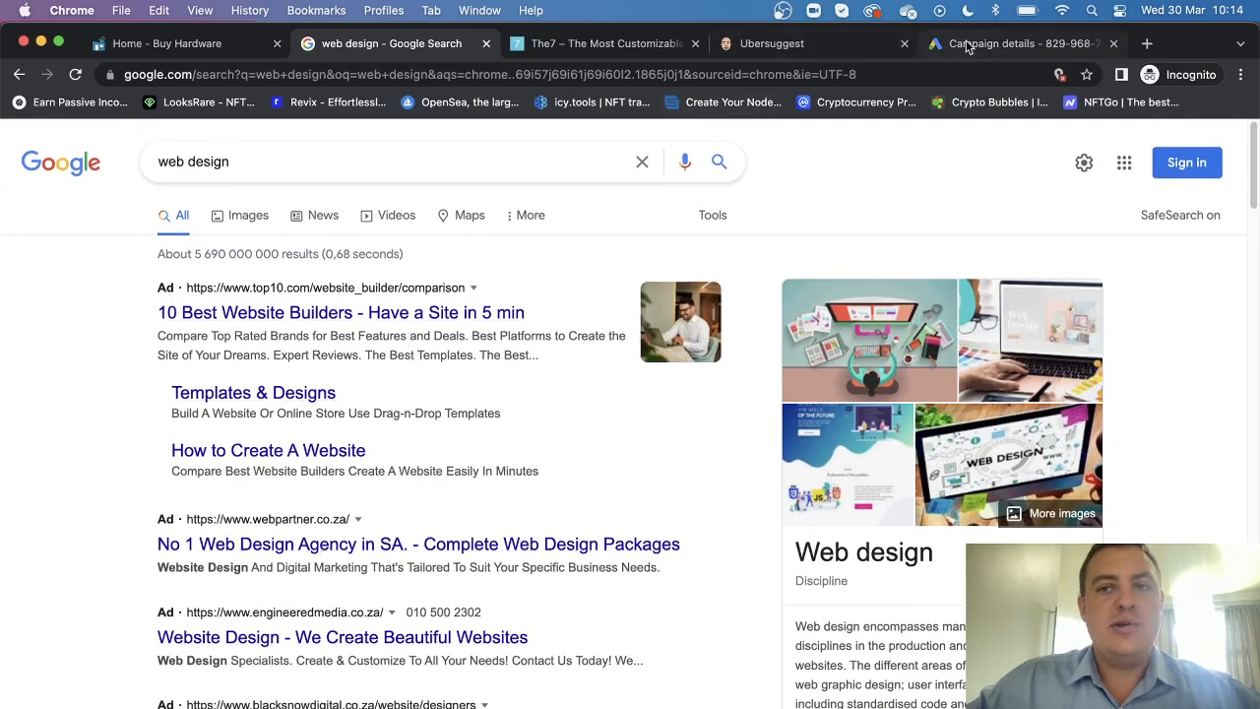
Show the paused Google Ads campaign details with zero spend and clicks.
{"action": "left_click", "coordinate": [1014, 44]}
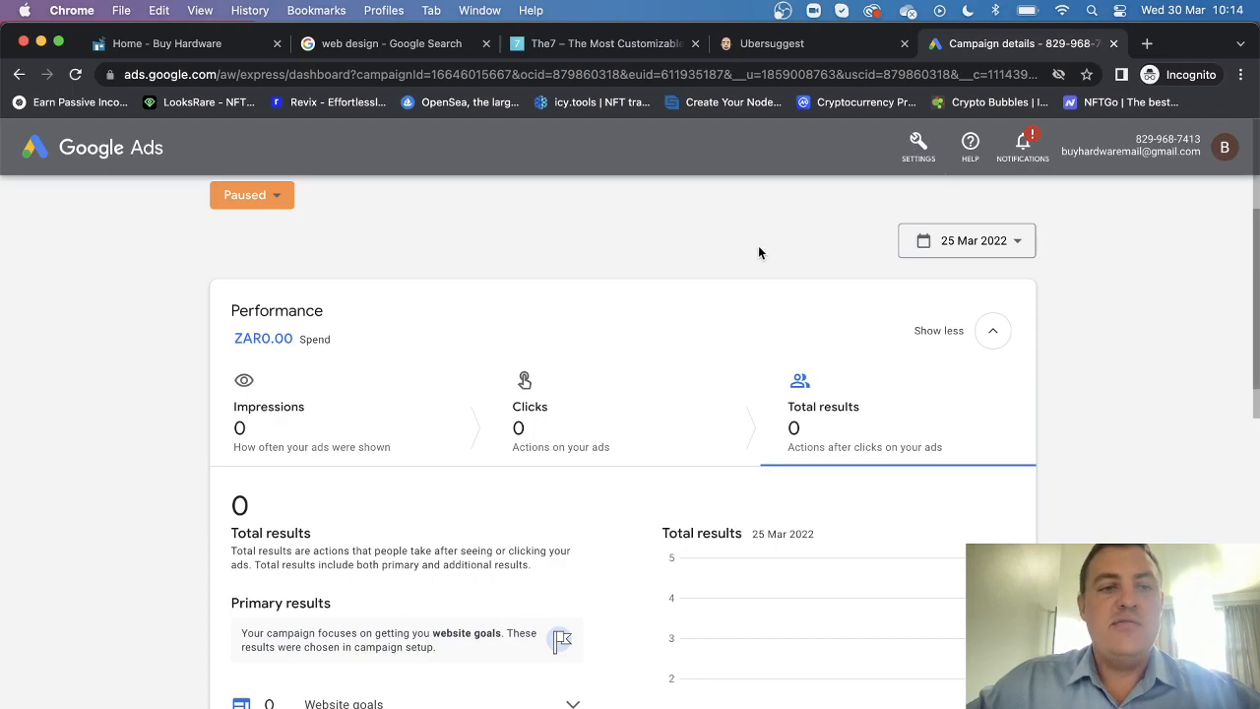
{"action": "mouse_move", "coordinate": [758, 259]}
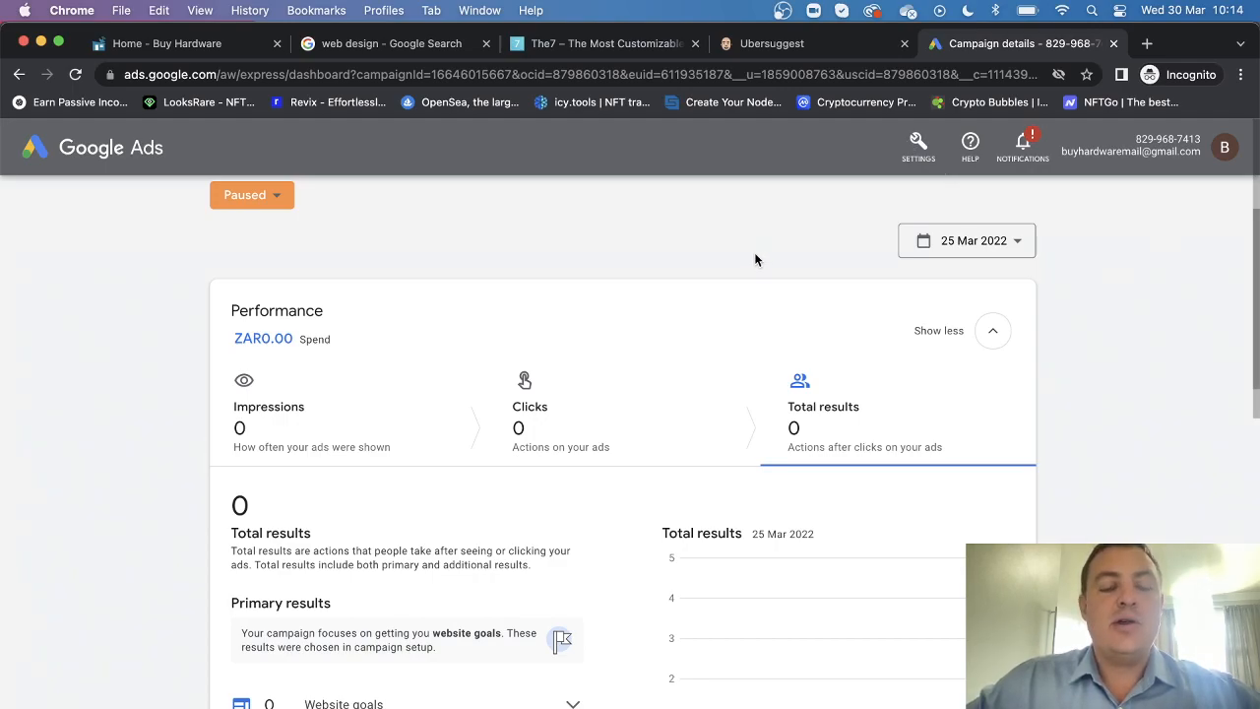
{"action": "mouse_move", "coordinate": [684, 245]}
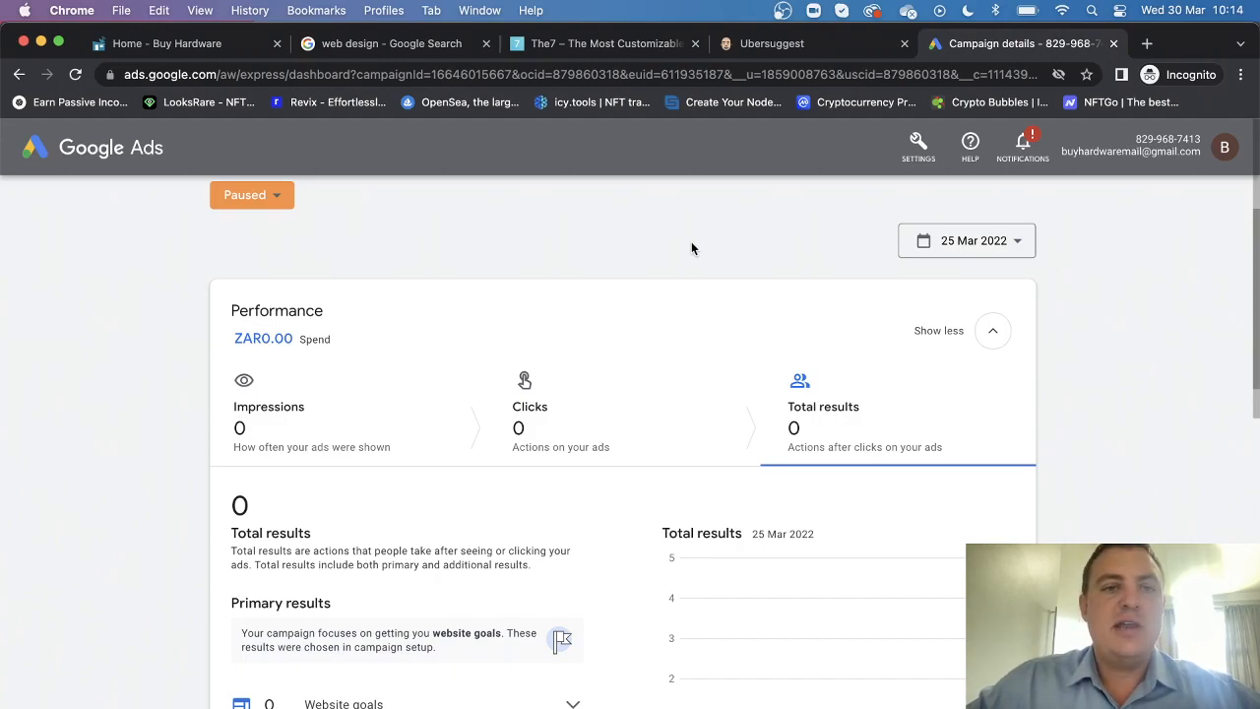
{"action": "mouse_move", "coordinate": [687, 247]}
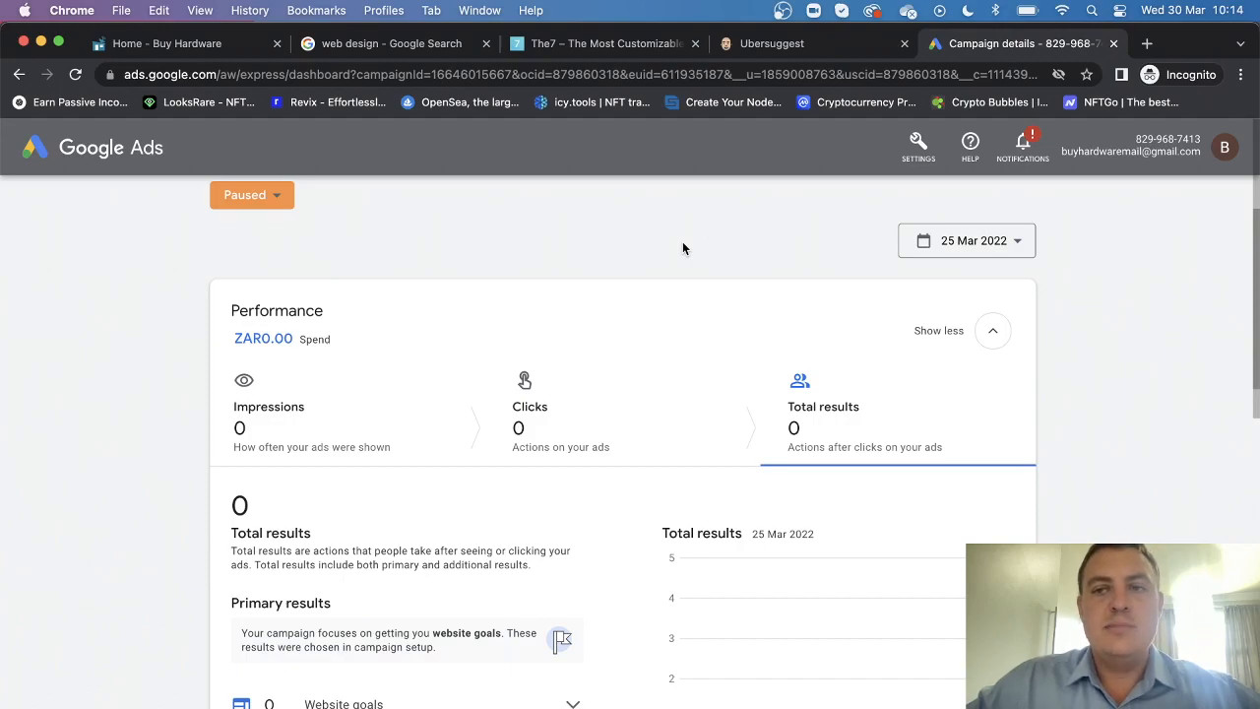
Show the buyhardware.co.za webshack homepage with its 'why not start now' banner.
{"action": "left_click", "coordinate": [167, 43]}
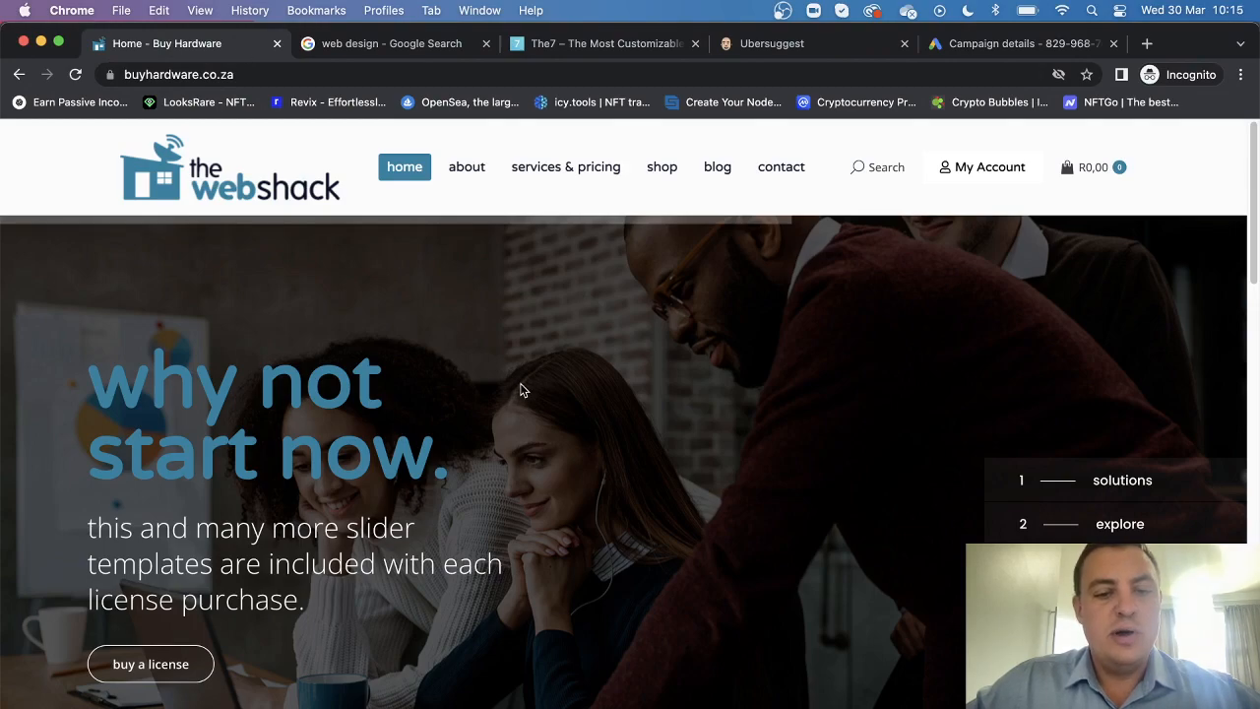
{"action": "mouse_move", "coordinate": [525, 385]}
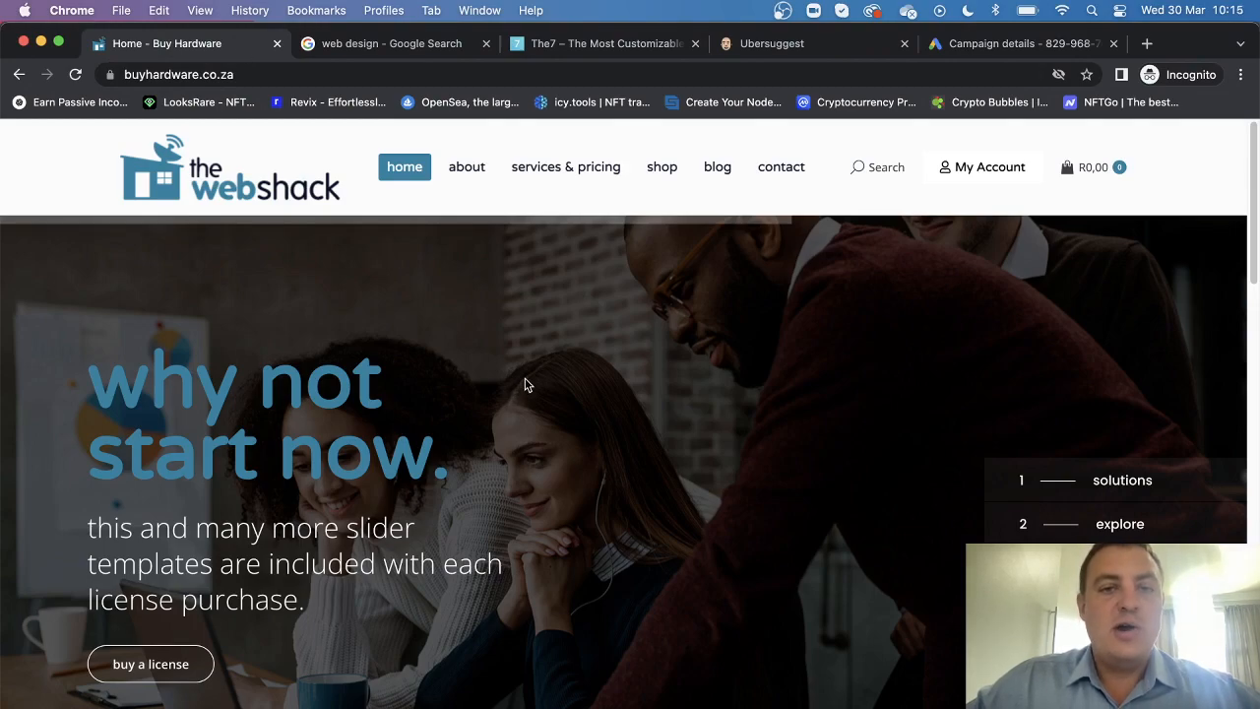
{"action": "mouse_move", "coordinate": [532, 387]}
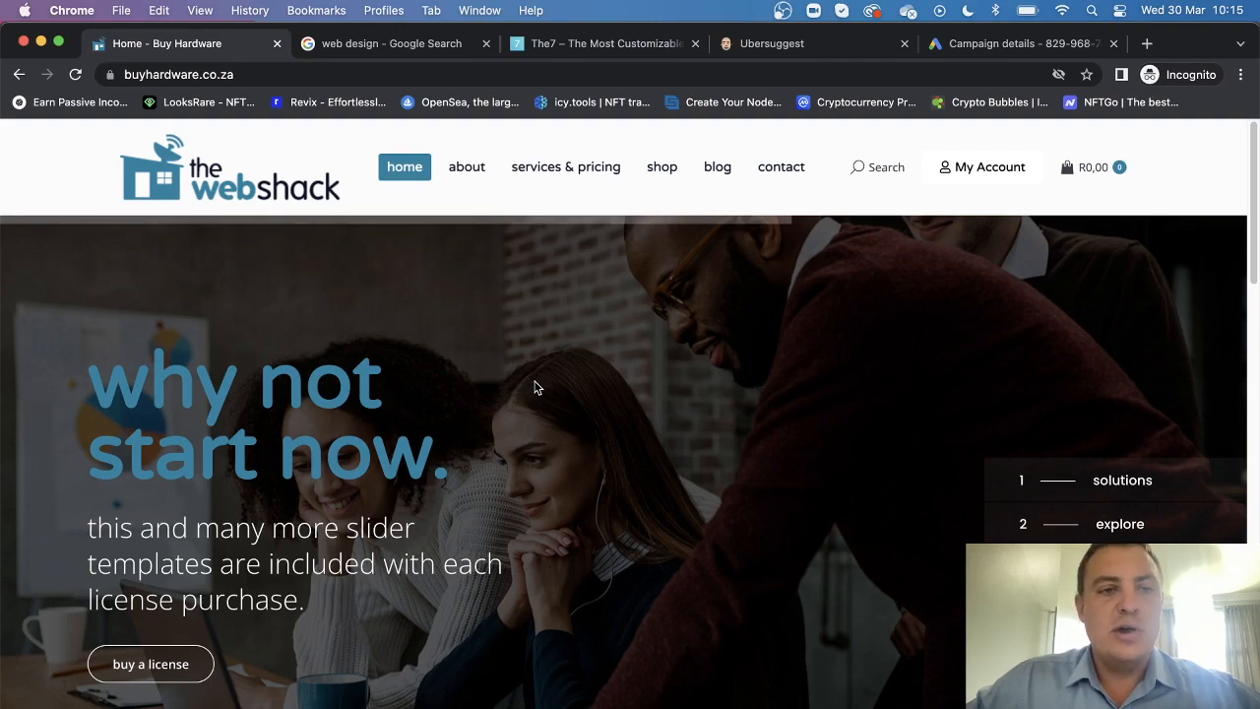
{"action": "mouse_move", "coordinate": [181, 201]}
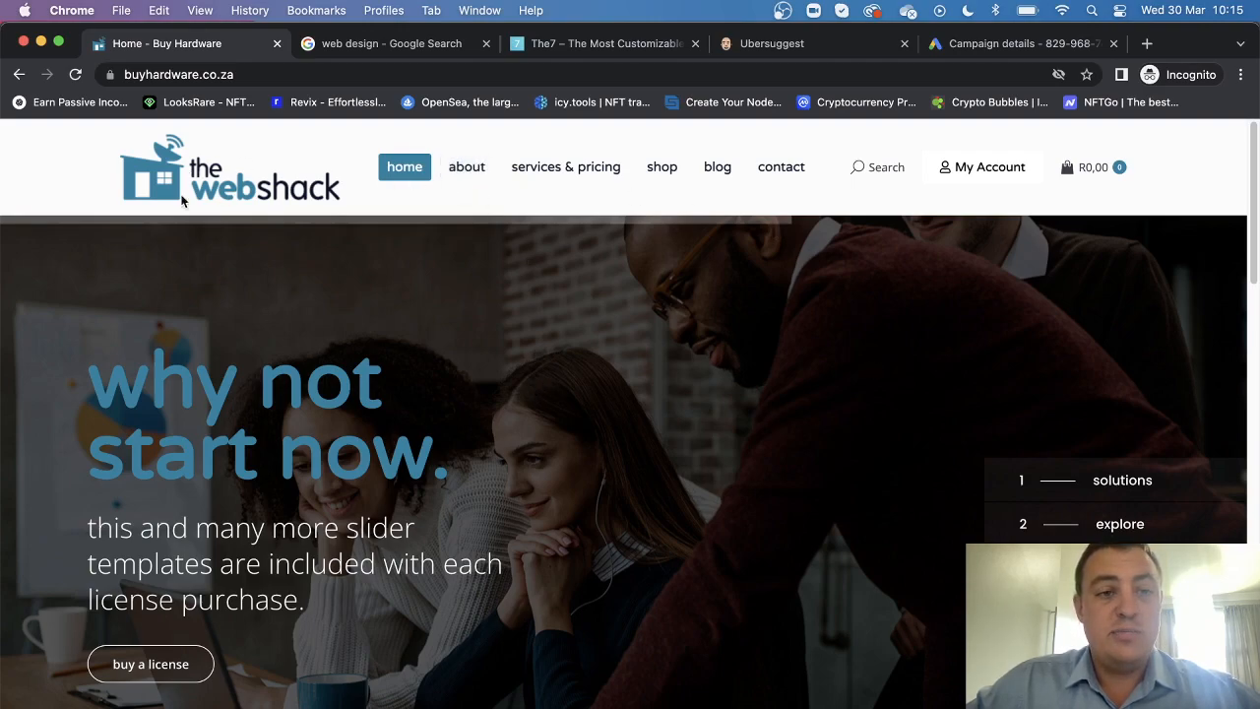
{"action": "mouse_move", "coordinate": [327, 235]}
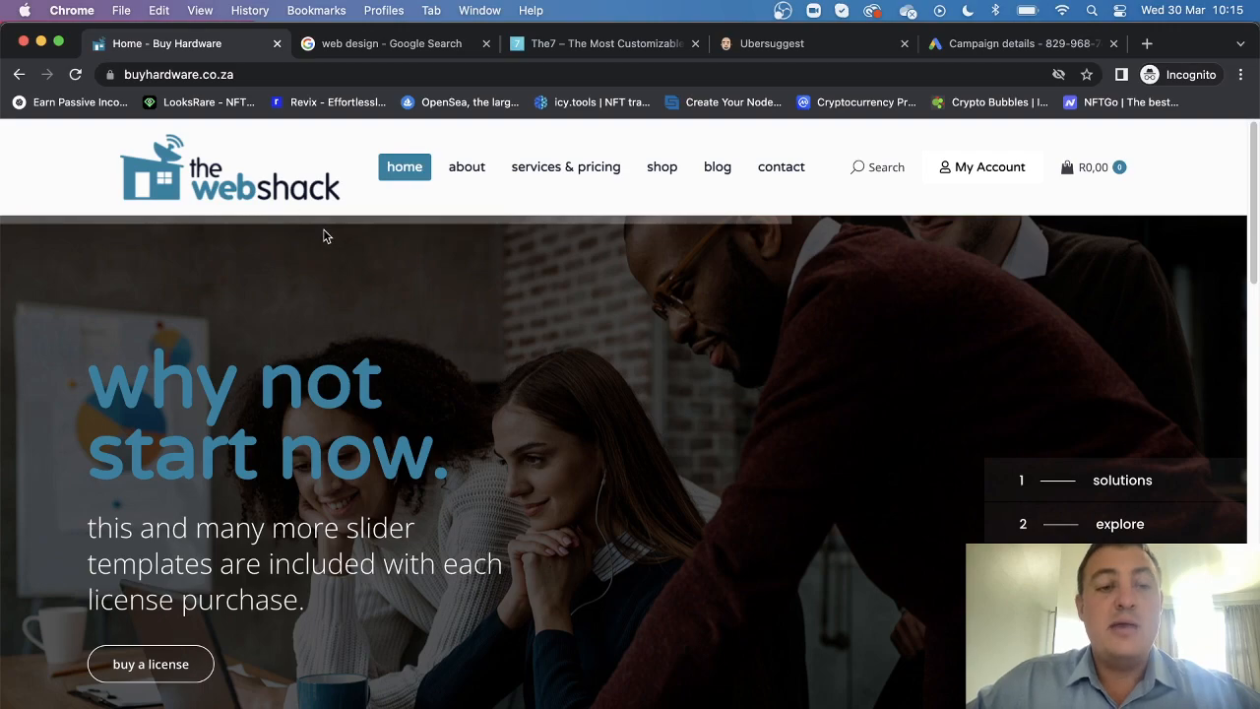
{"action": "mouse_move", "coordinate": [333, 317]}
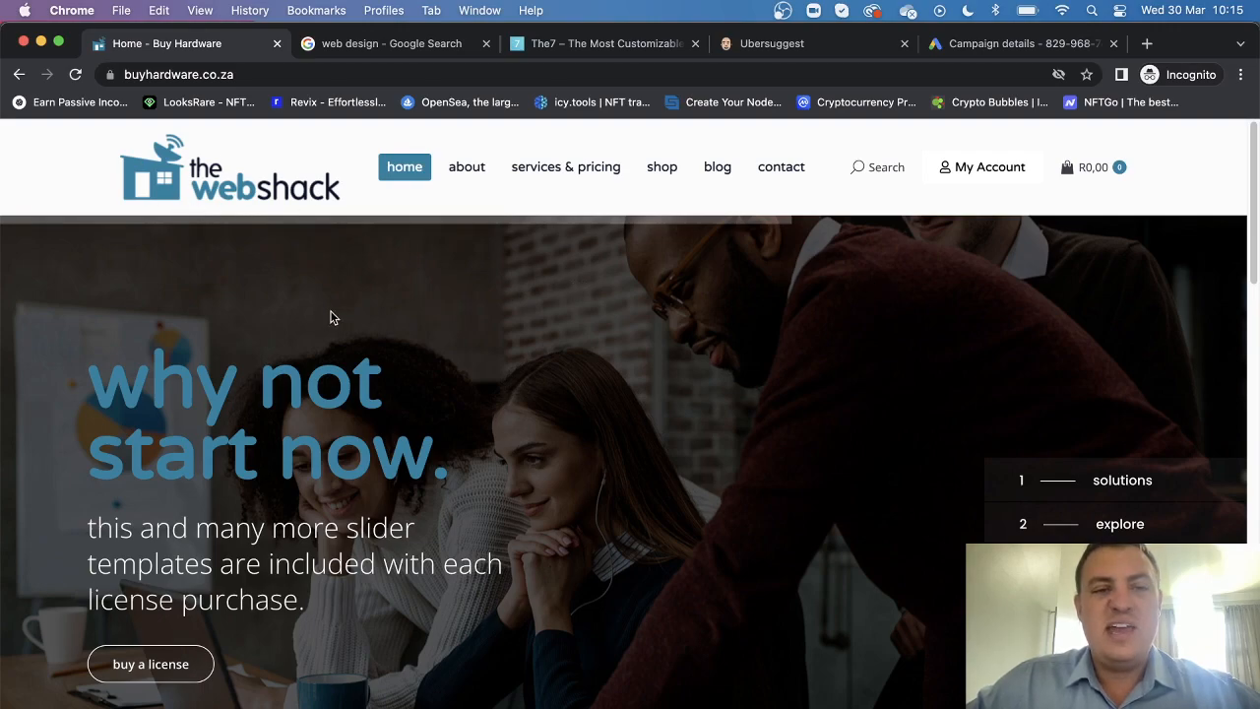
{"action": "mouse_move", "coordinate": [908, 310]}
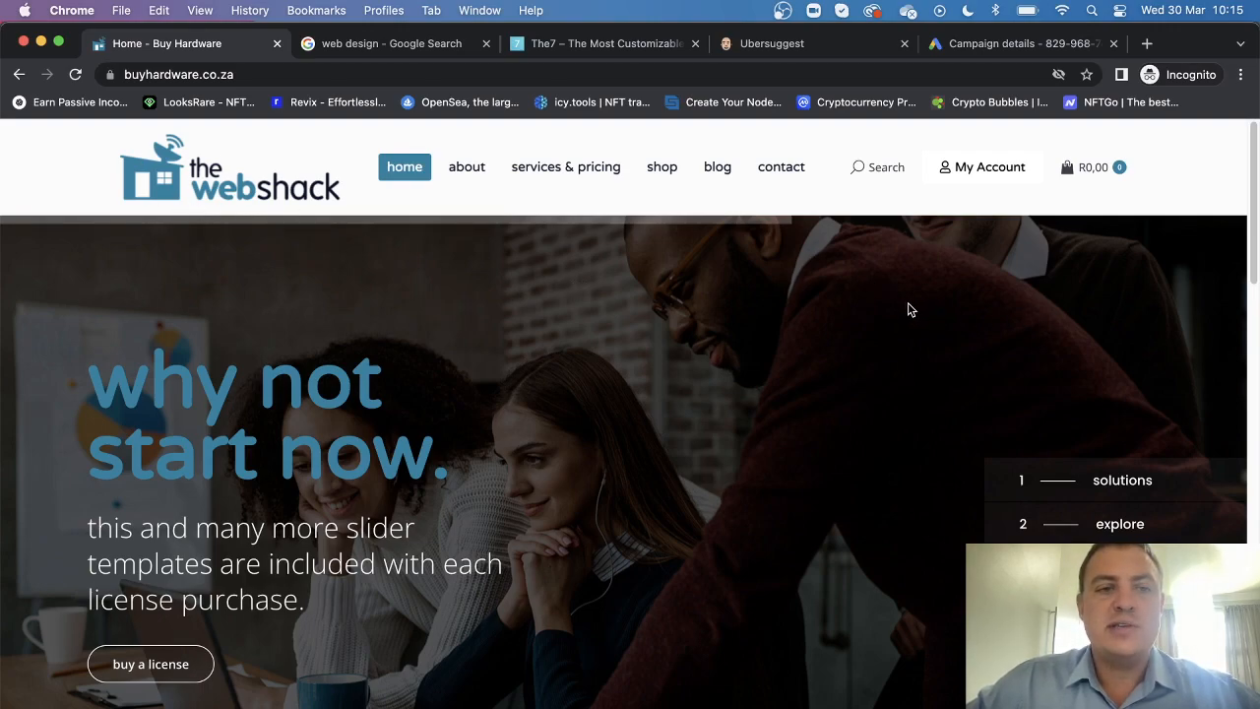
{"action": "mouse_move", "coordinate": [604, 43]}
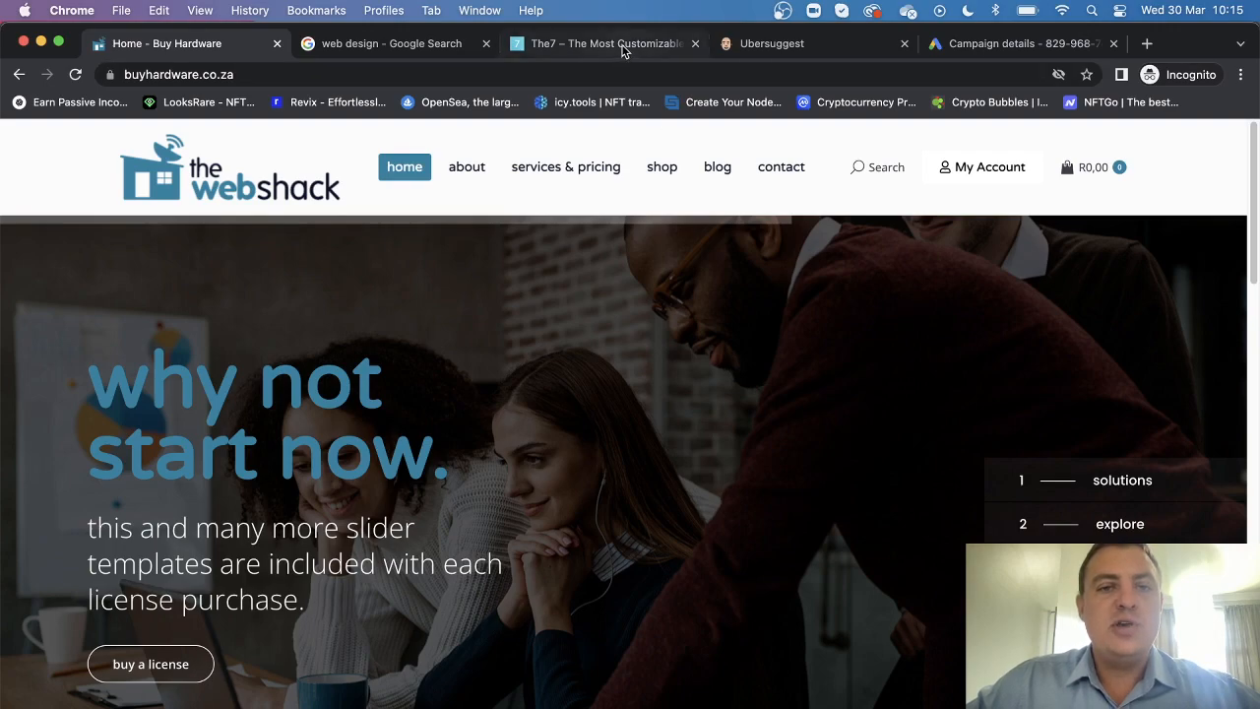
Show the7.io page advertising 'The Most Customizable WP Theme'.
{"action": "left_click", "coordinate": [603, 43]}
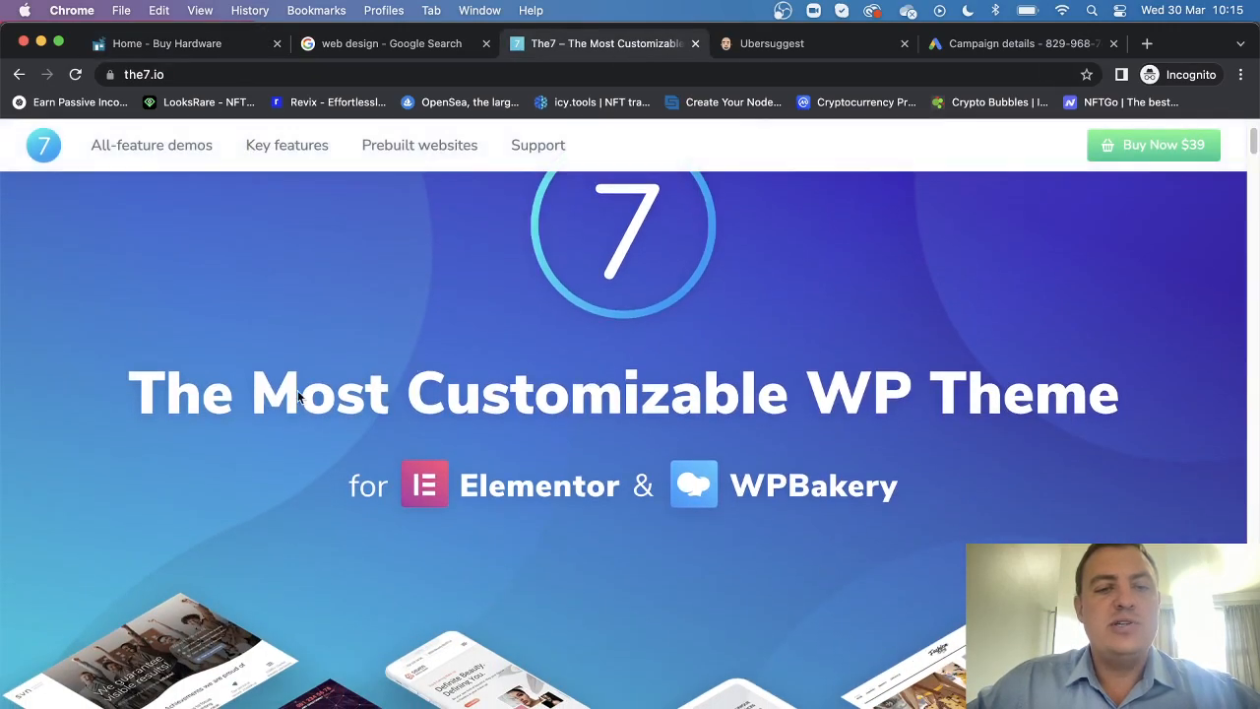
{"action": "mouse_move", "coordinate": [640, 438]}
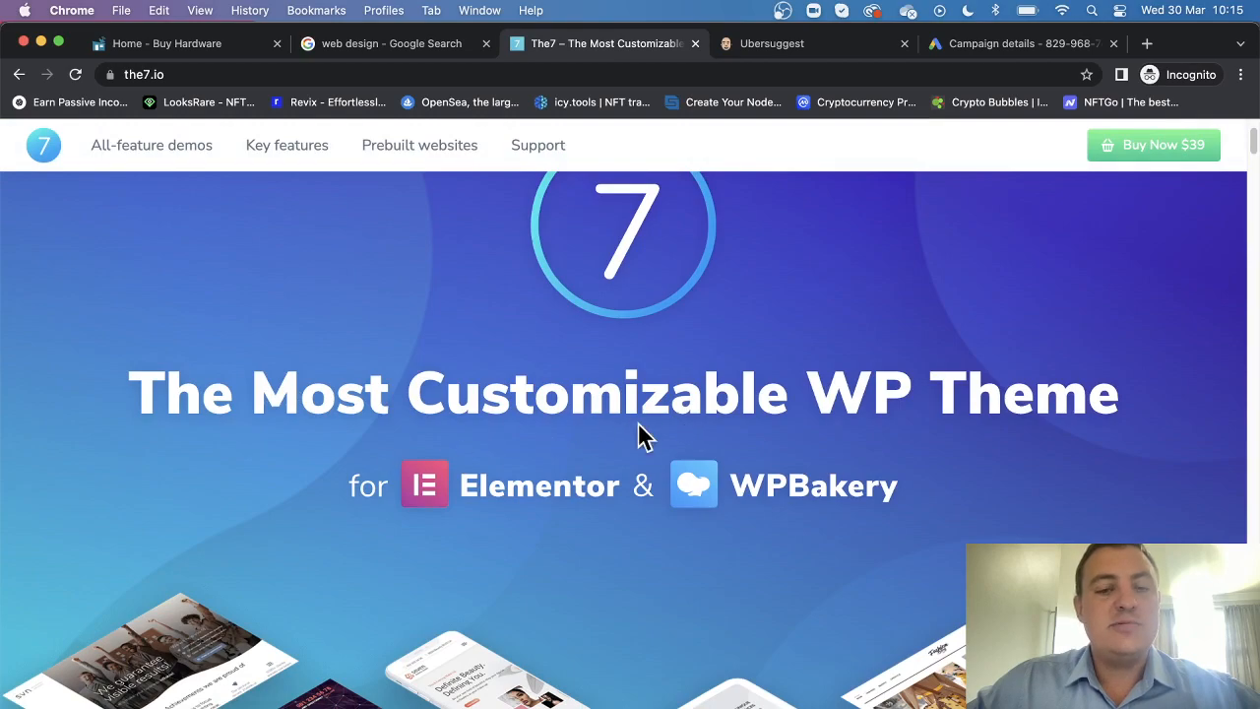
{"action": "mouse_move", "coordinate": [911, 418]}
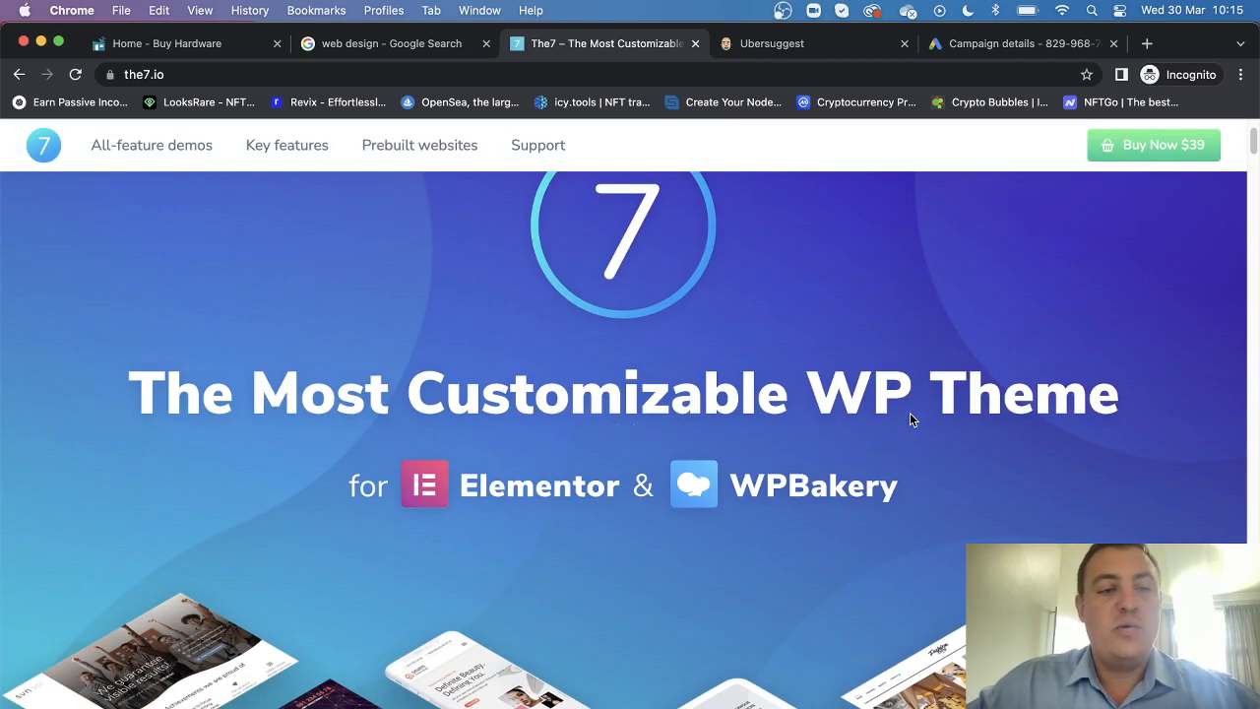
{"action": "mouse_move", "coordinate": [549, 421]}
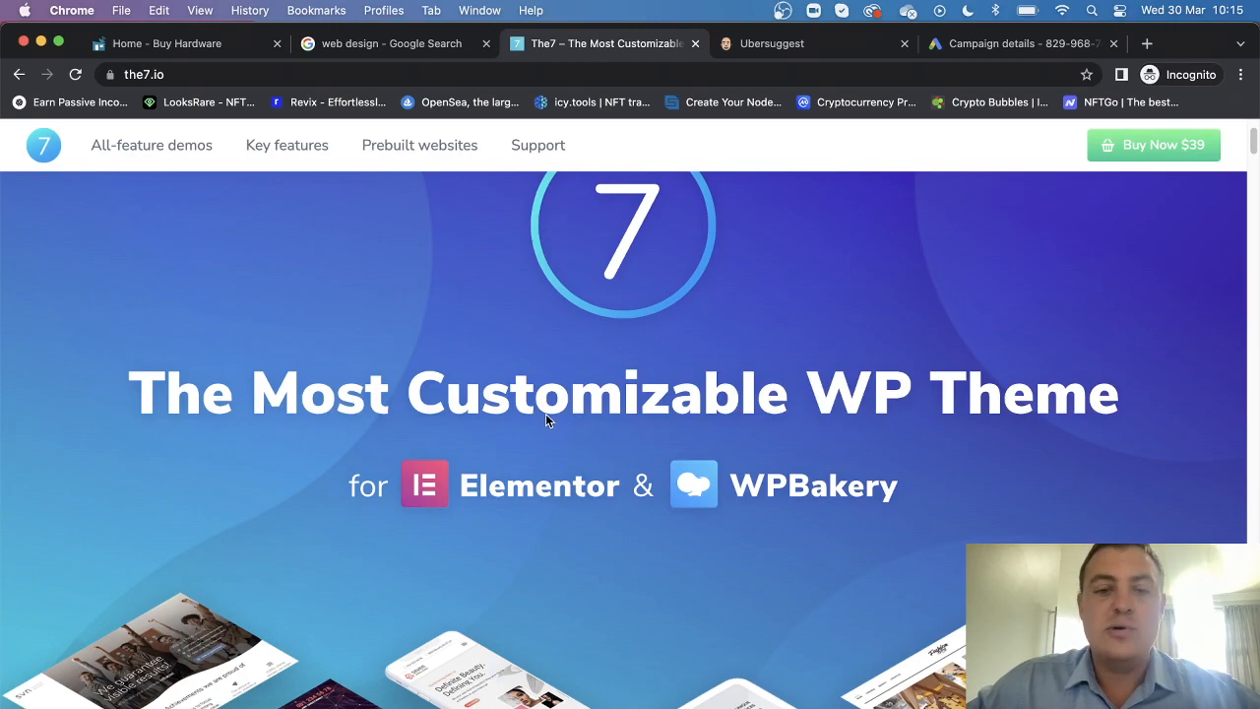
{"action": "mouse_move", "coordinate": [751, 393]}
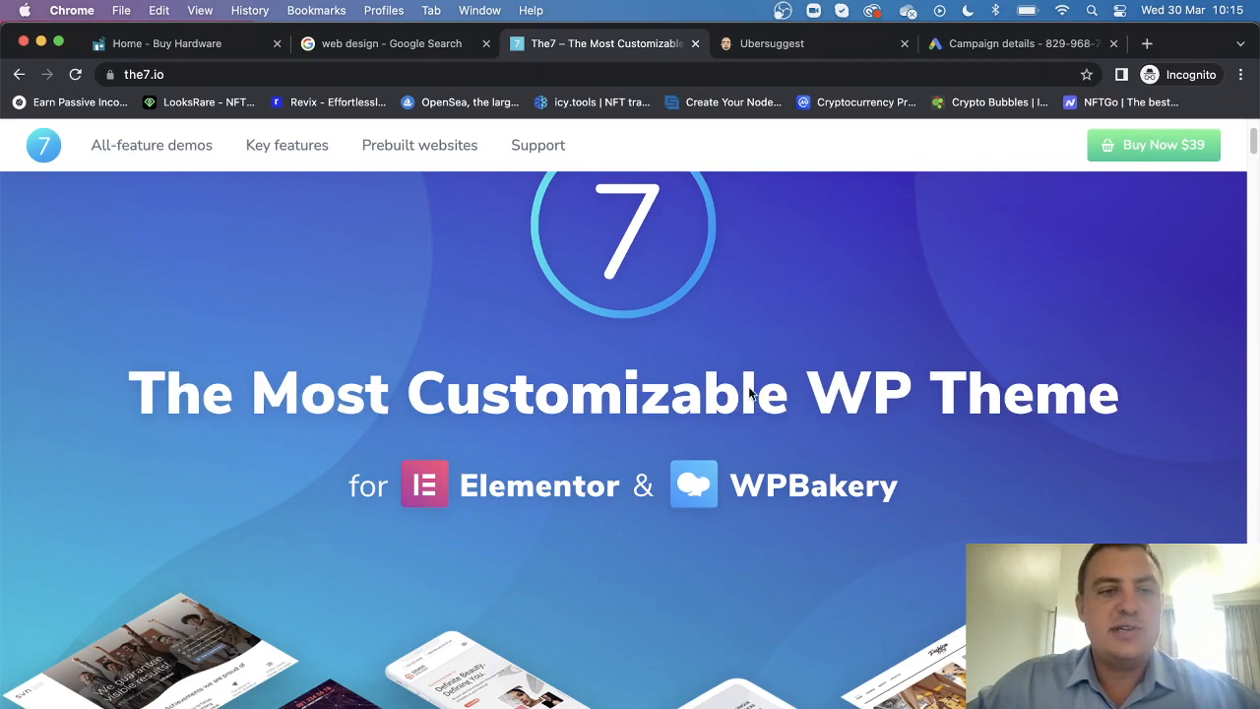
{"action": "mouse_move", "coordinate": [537, 341]}
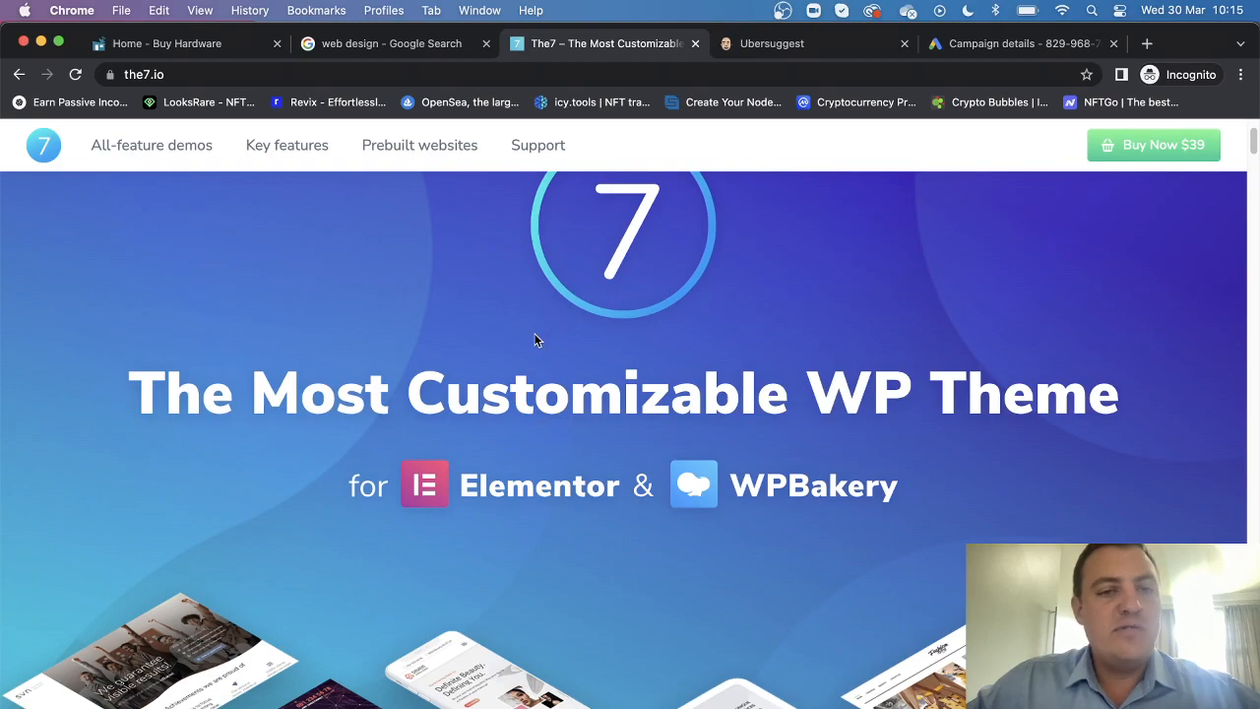
{"action": "mouse_move", "coordinate": [542, 344]}
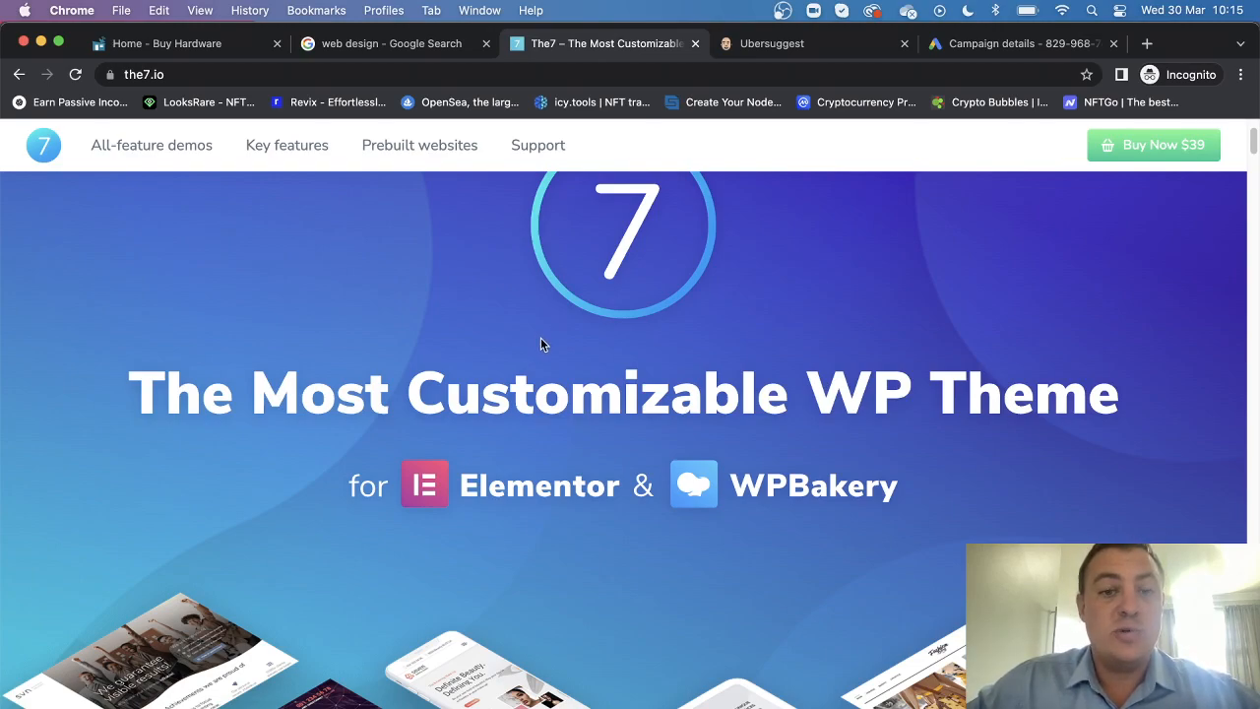
{"action": "mouse_move", "coordinate": [549, 346]}
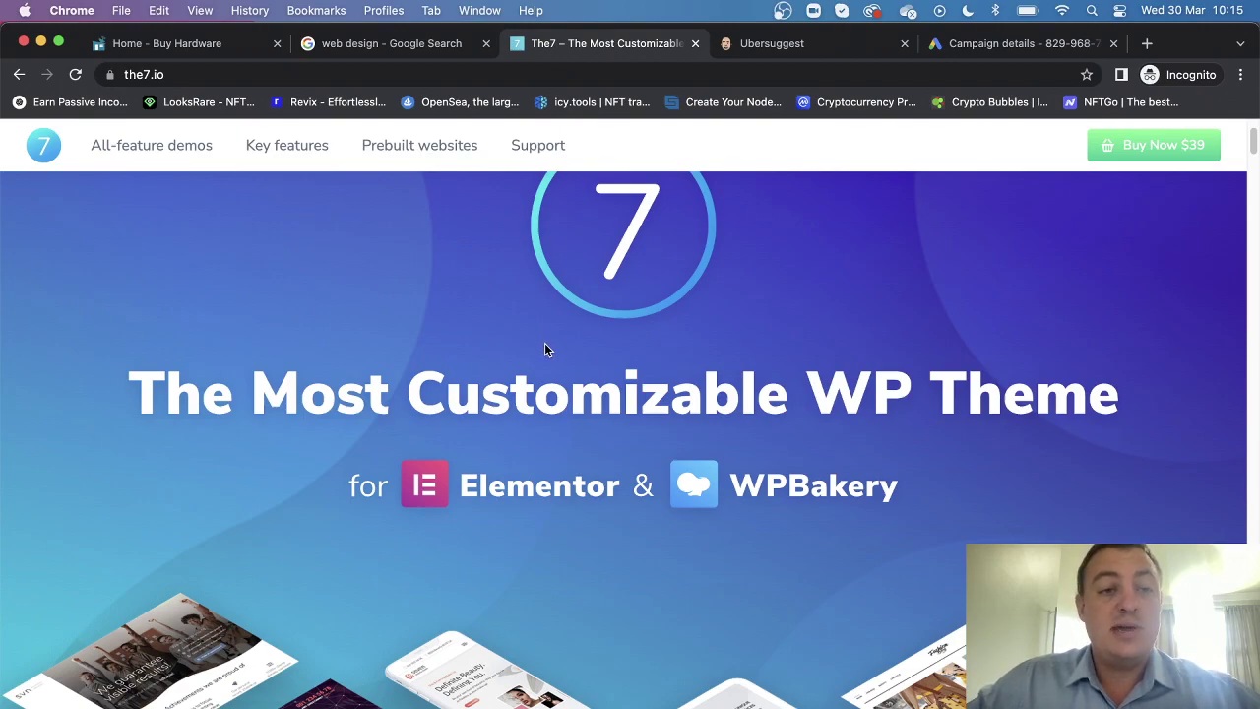
{"action": "mouse_move", "coordinate": [125, 180]}
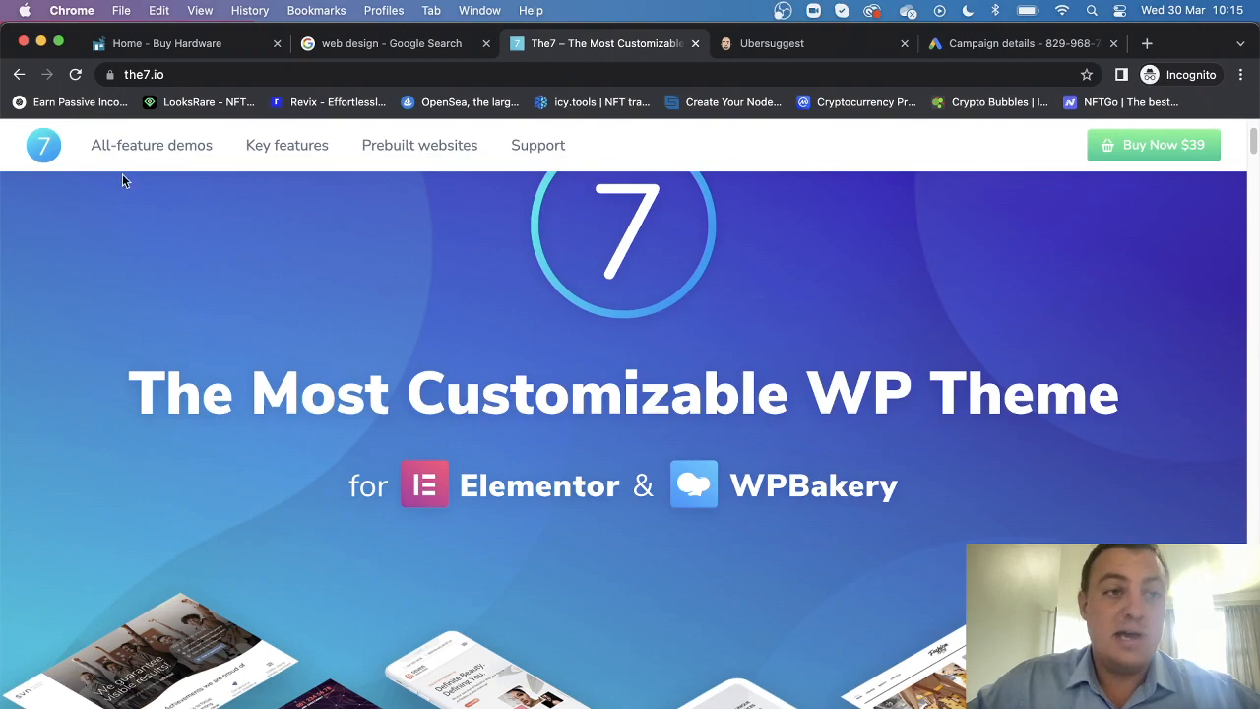
Switch back to the Home - Buy Hardware webshack homepage tab.
{"action": "left_click", "coordinate": [187, 42]}
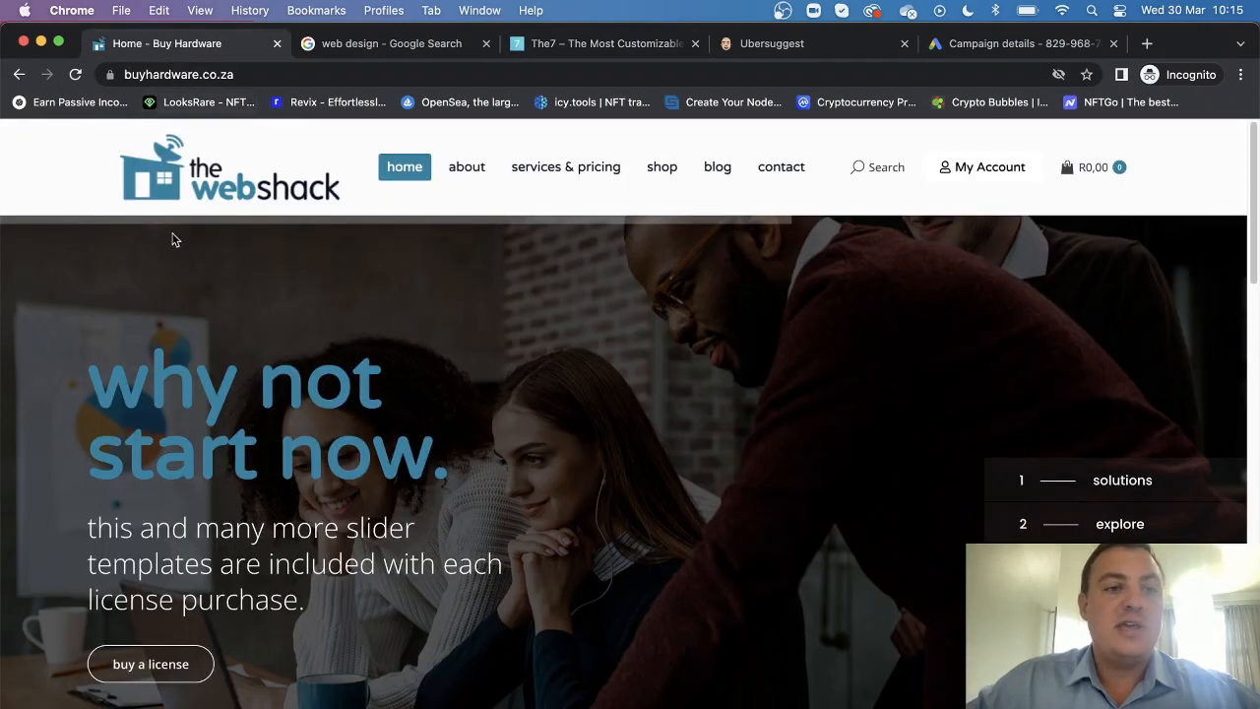
{"action": "mouse_move", "coordinate": [275, 192]}
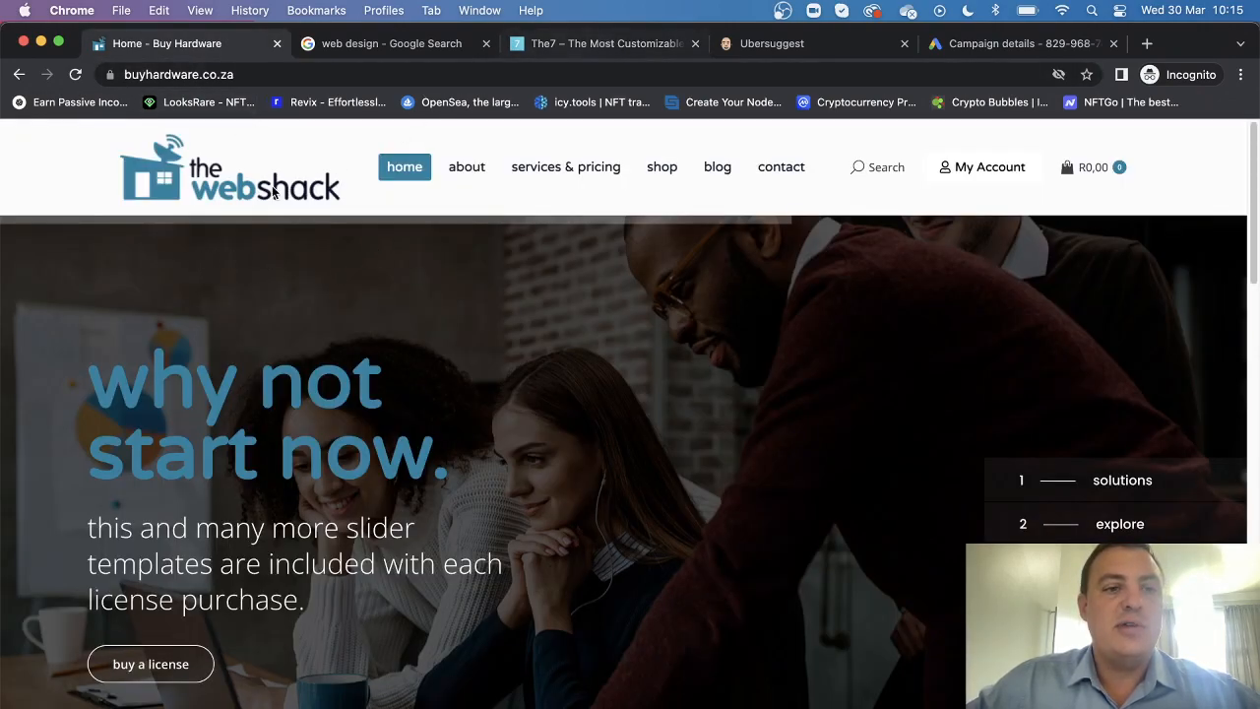
{"action": "mouse_move", "coordinate": [719, 330]}
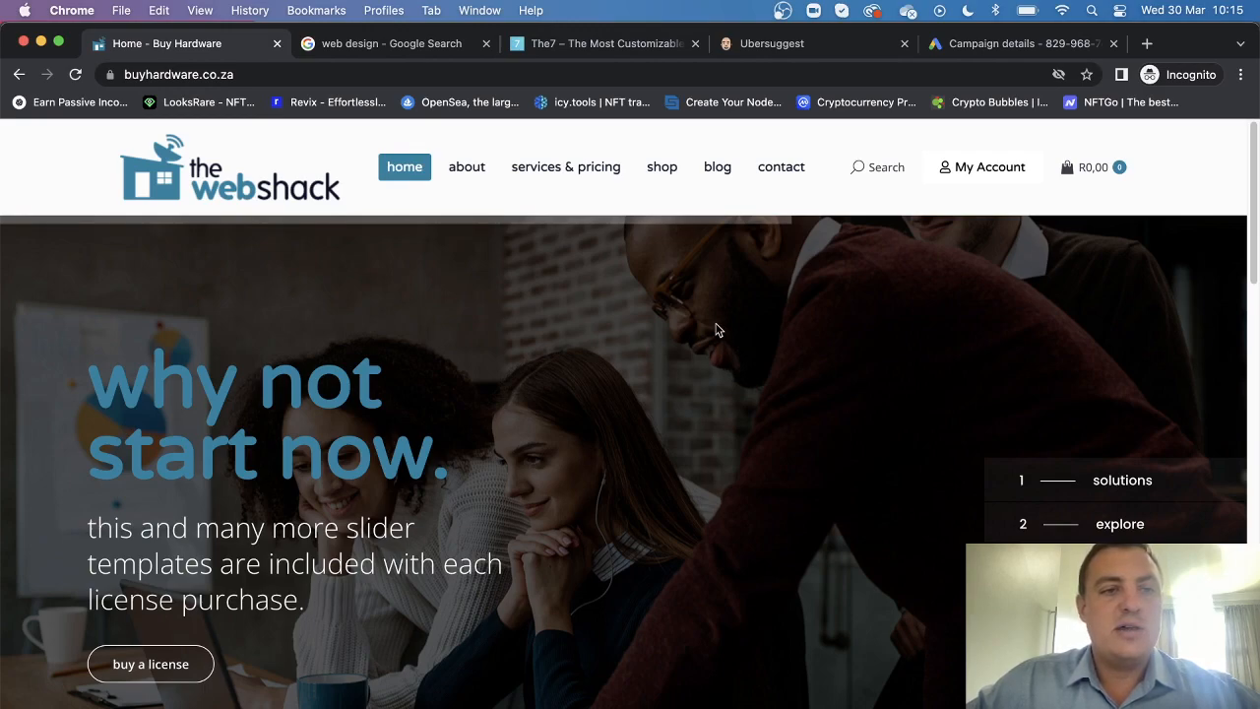
{"action": "mouse_move", "coordinate": [579, 271]}
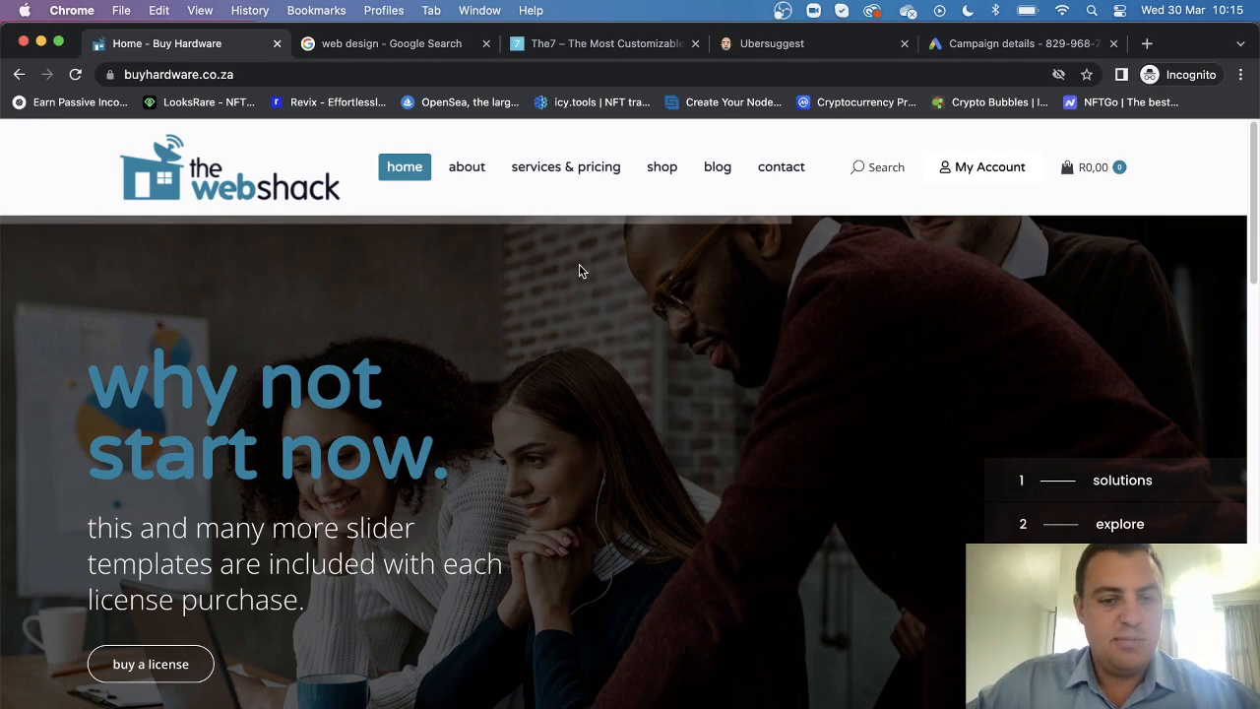
{"action": "mouse_move", "coordinate": [502, 428]}
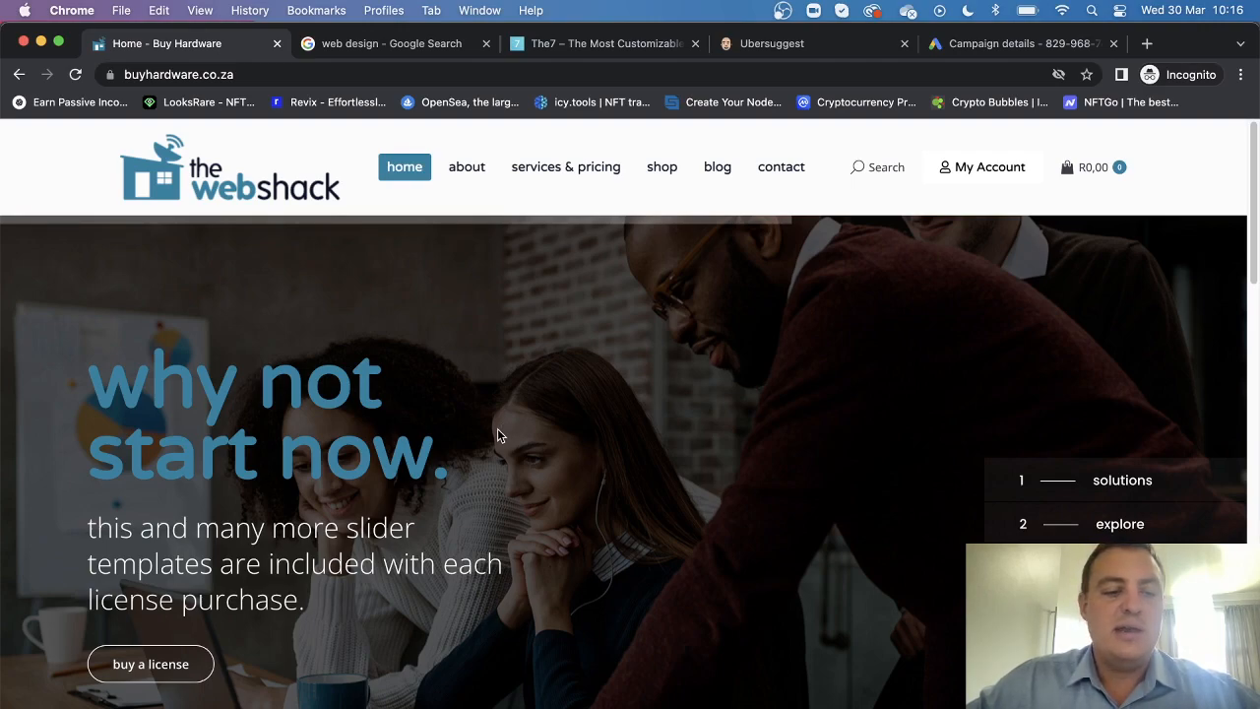
{"action": "mouse_move", "coordinate": [512, 441]}
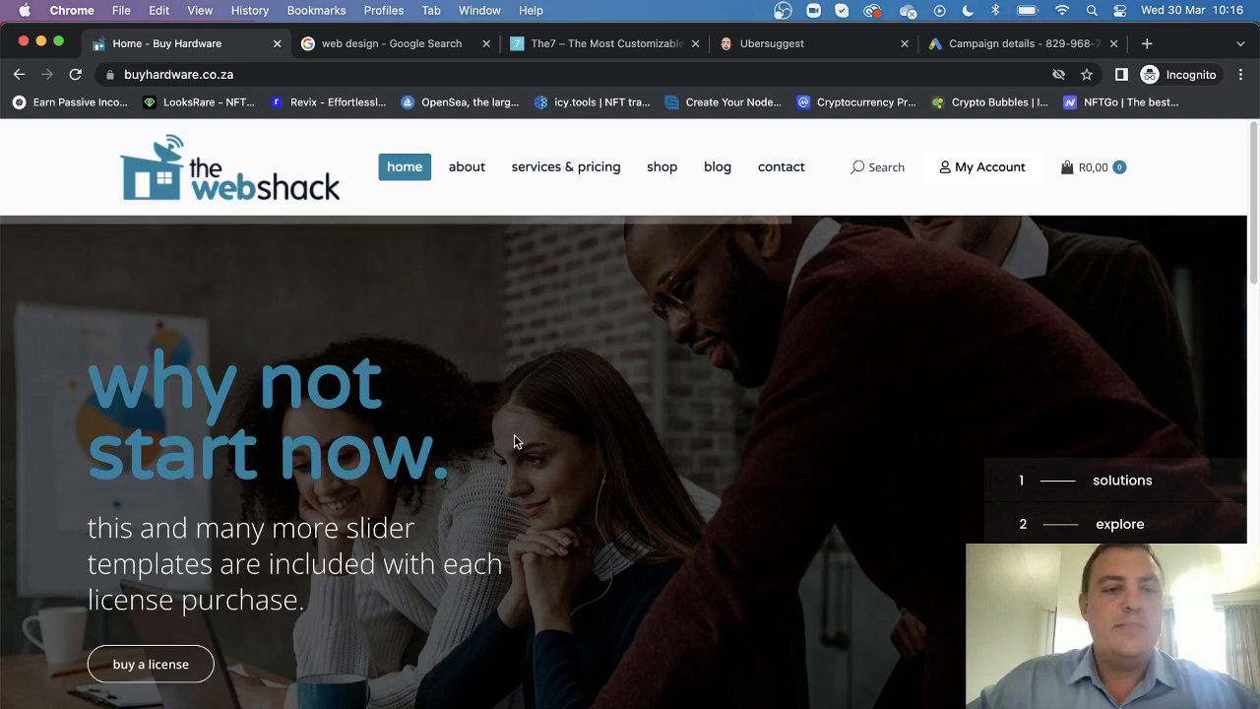
{"action": "mouse_move", "coordinate": [510, 446]}
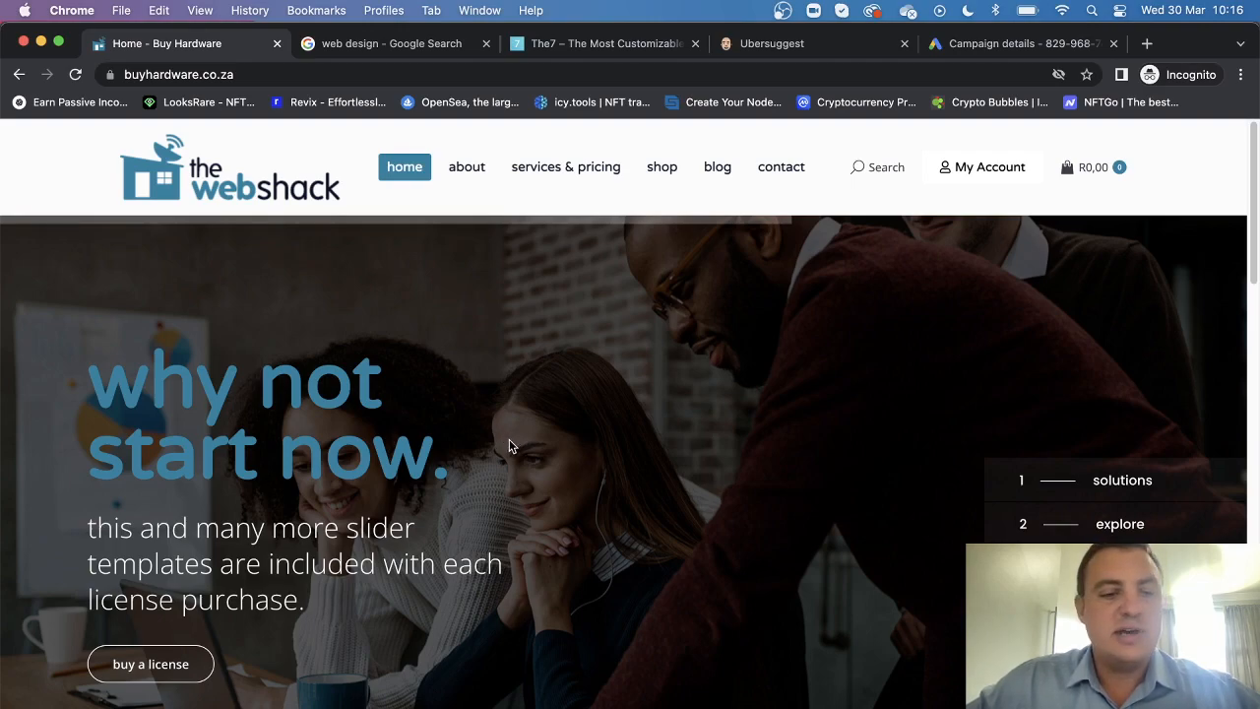
{"action": "mouse_move", "coordinate": [505, 431]}
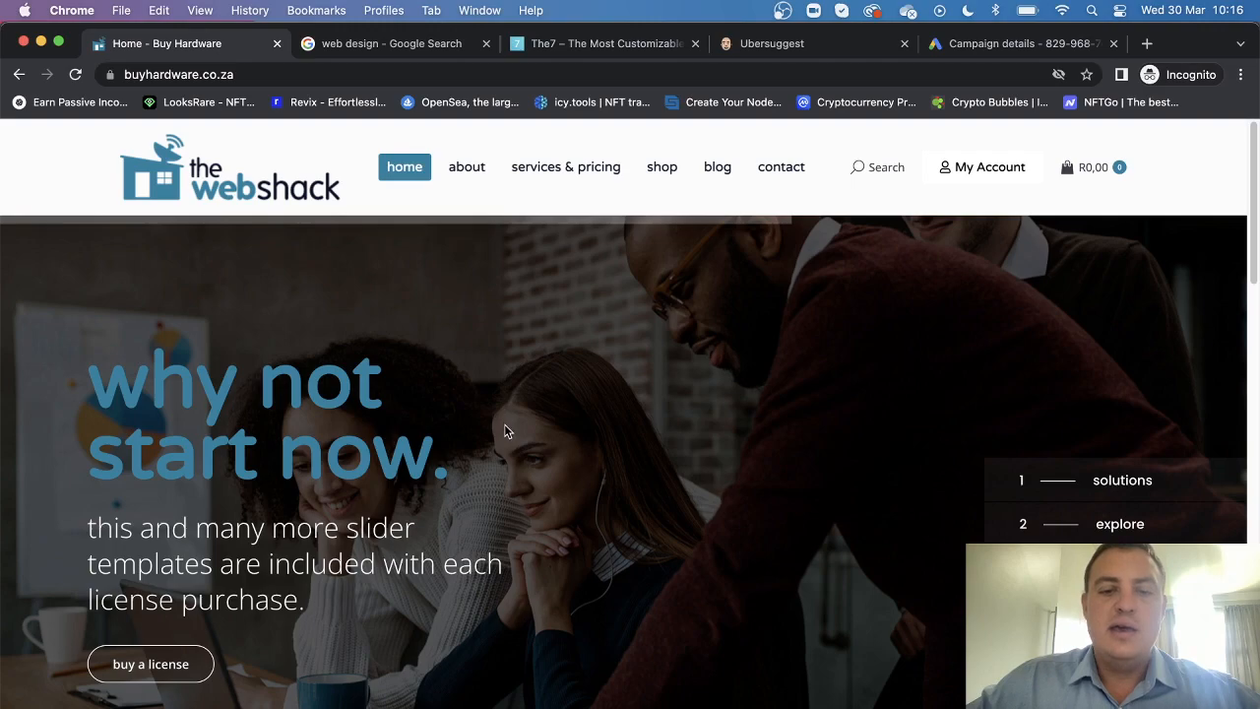